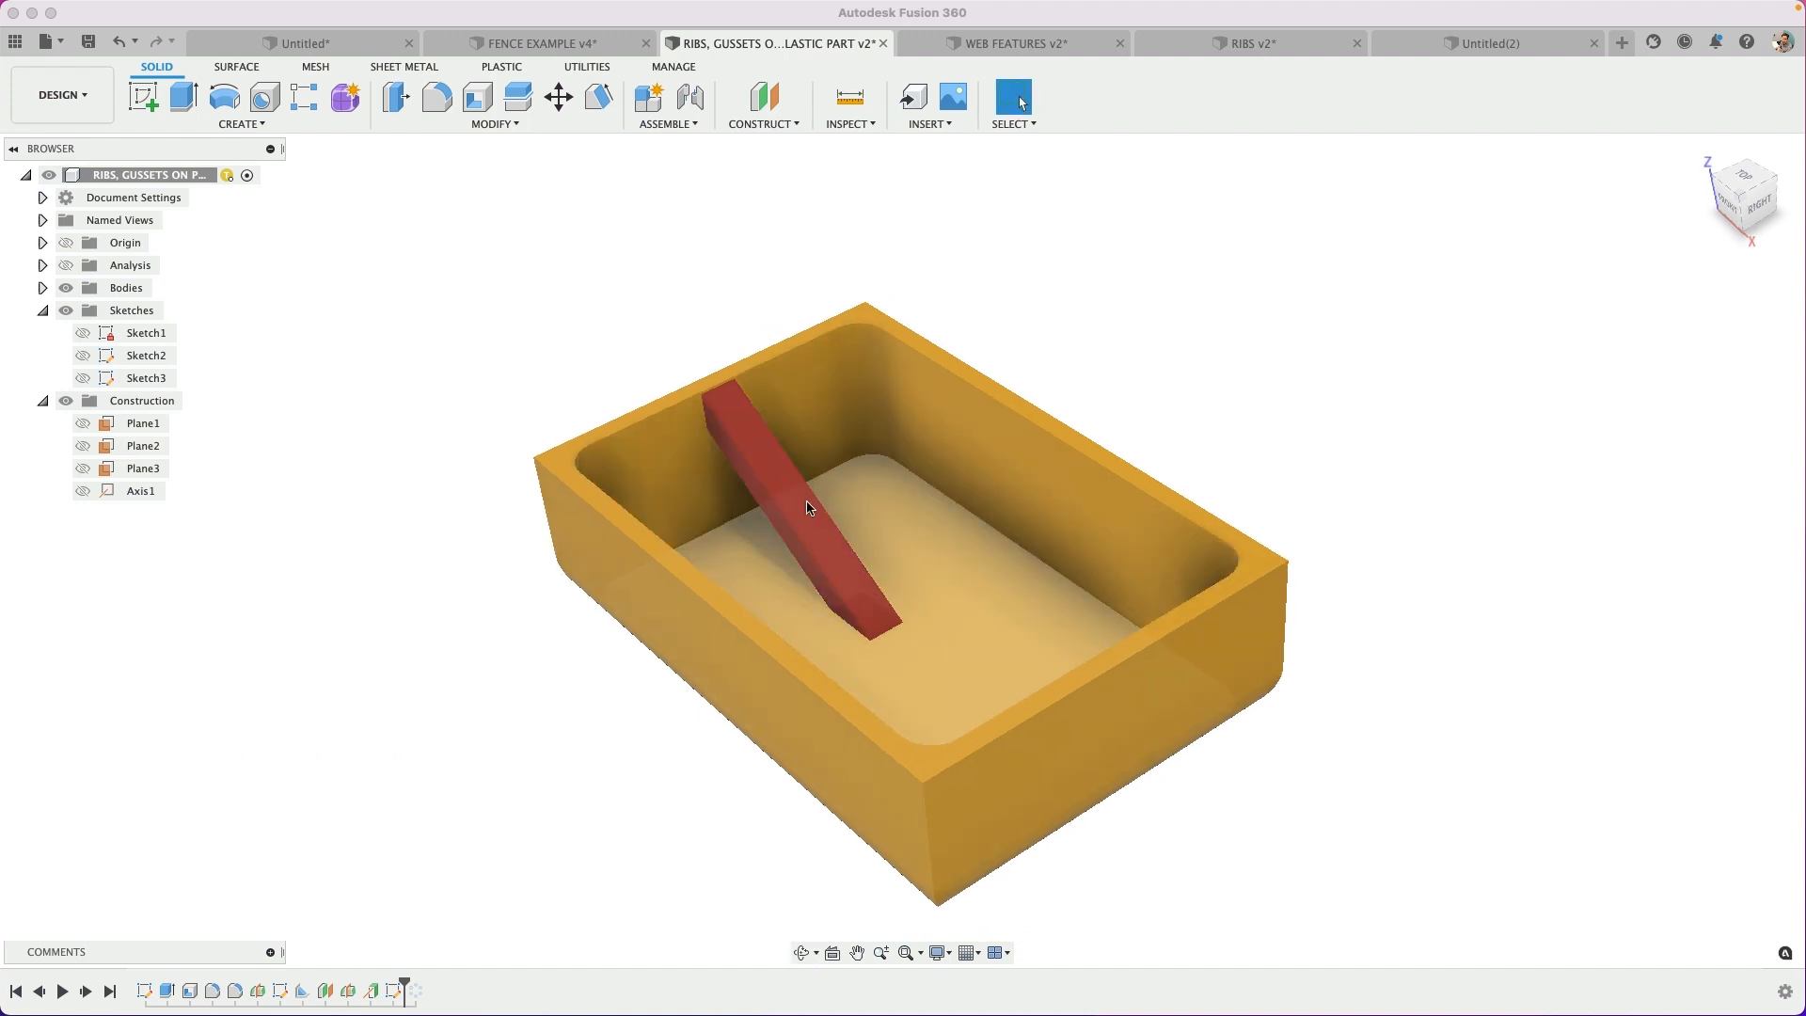
mouse_move(798, 507)
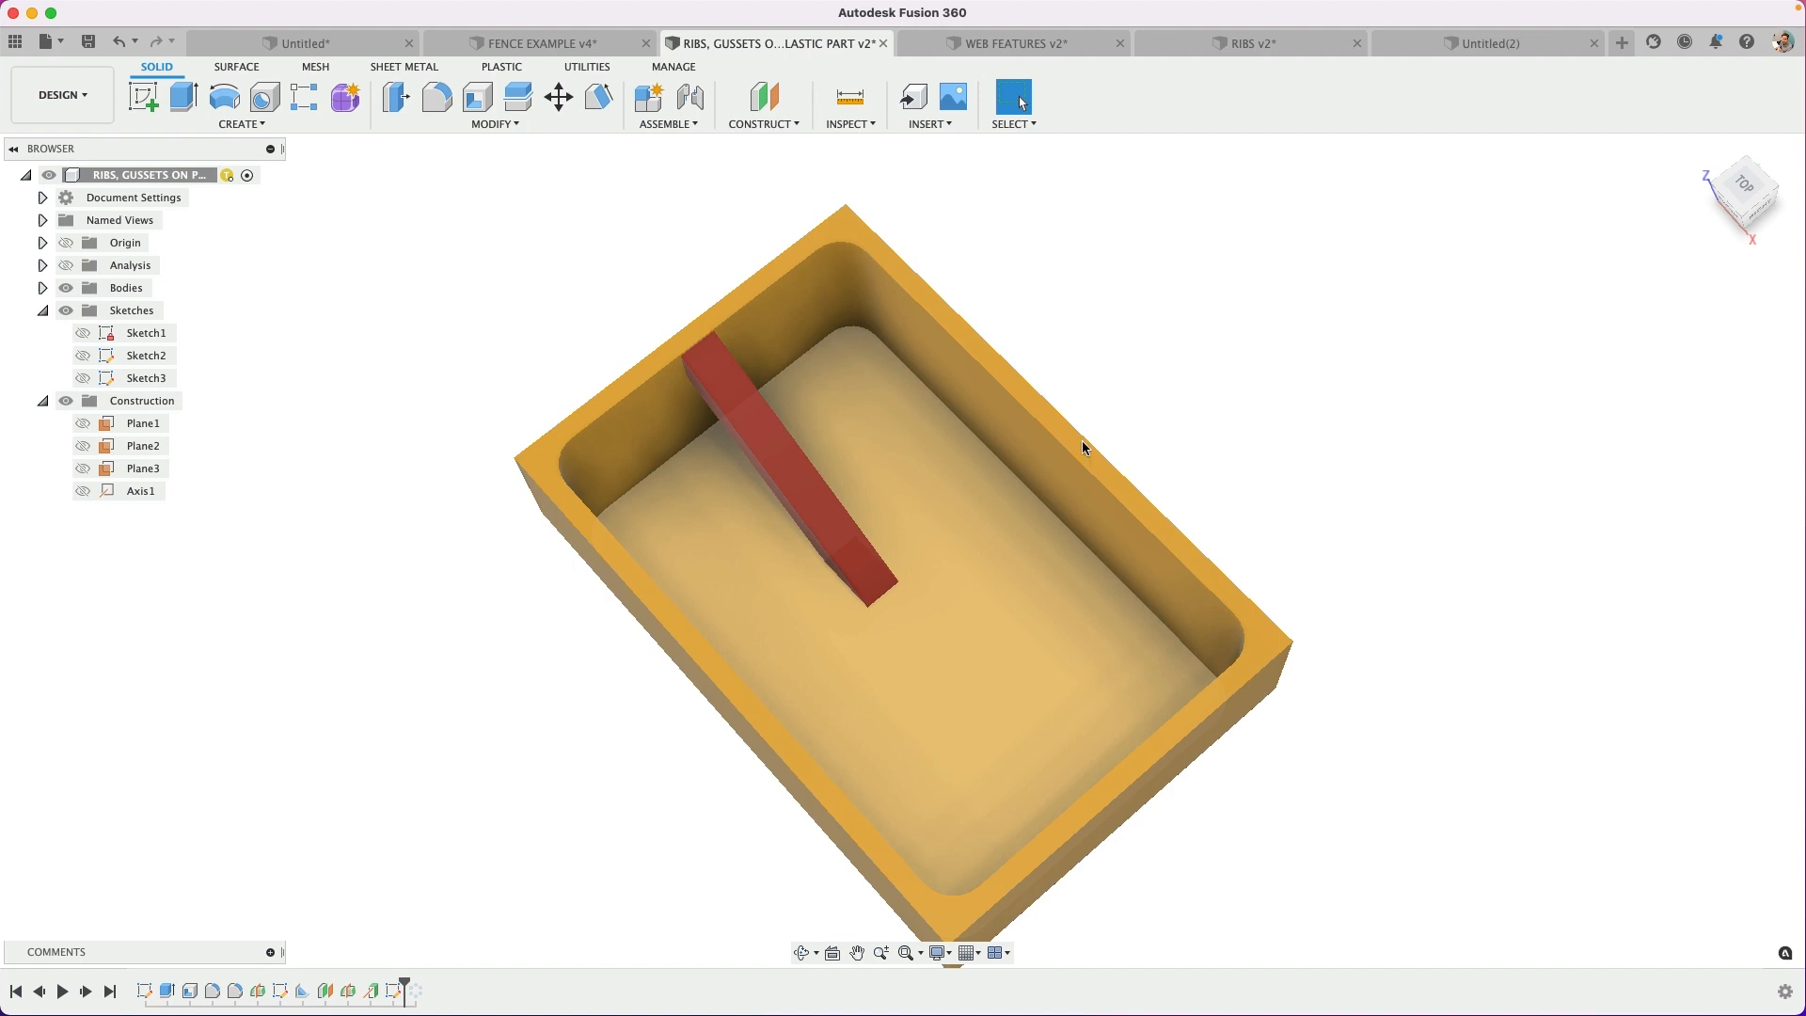
mouse_move(1100, 362)
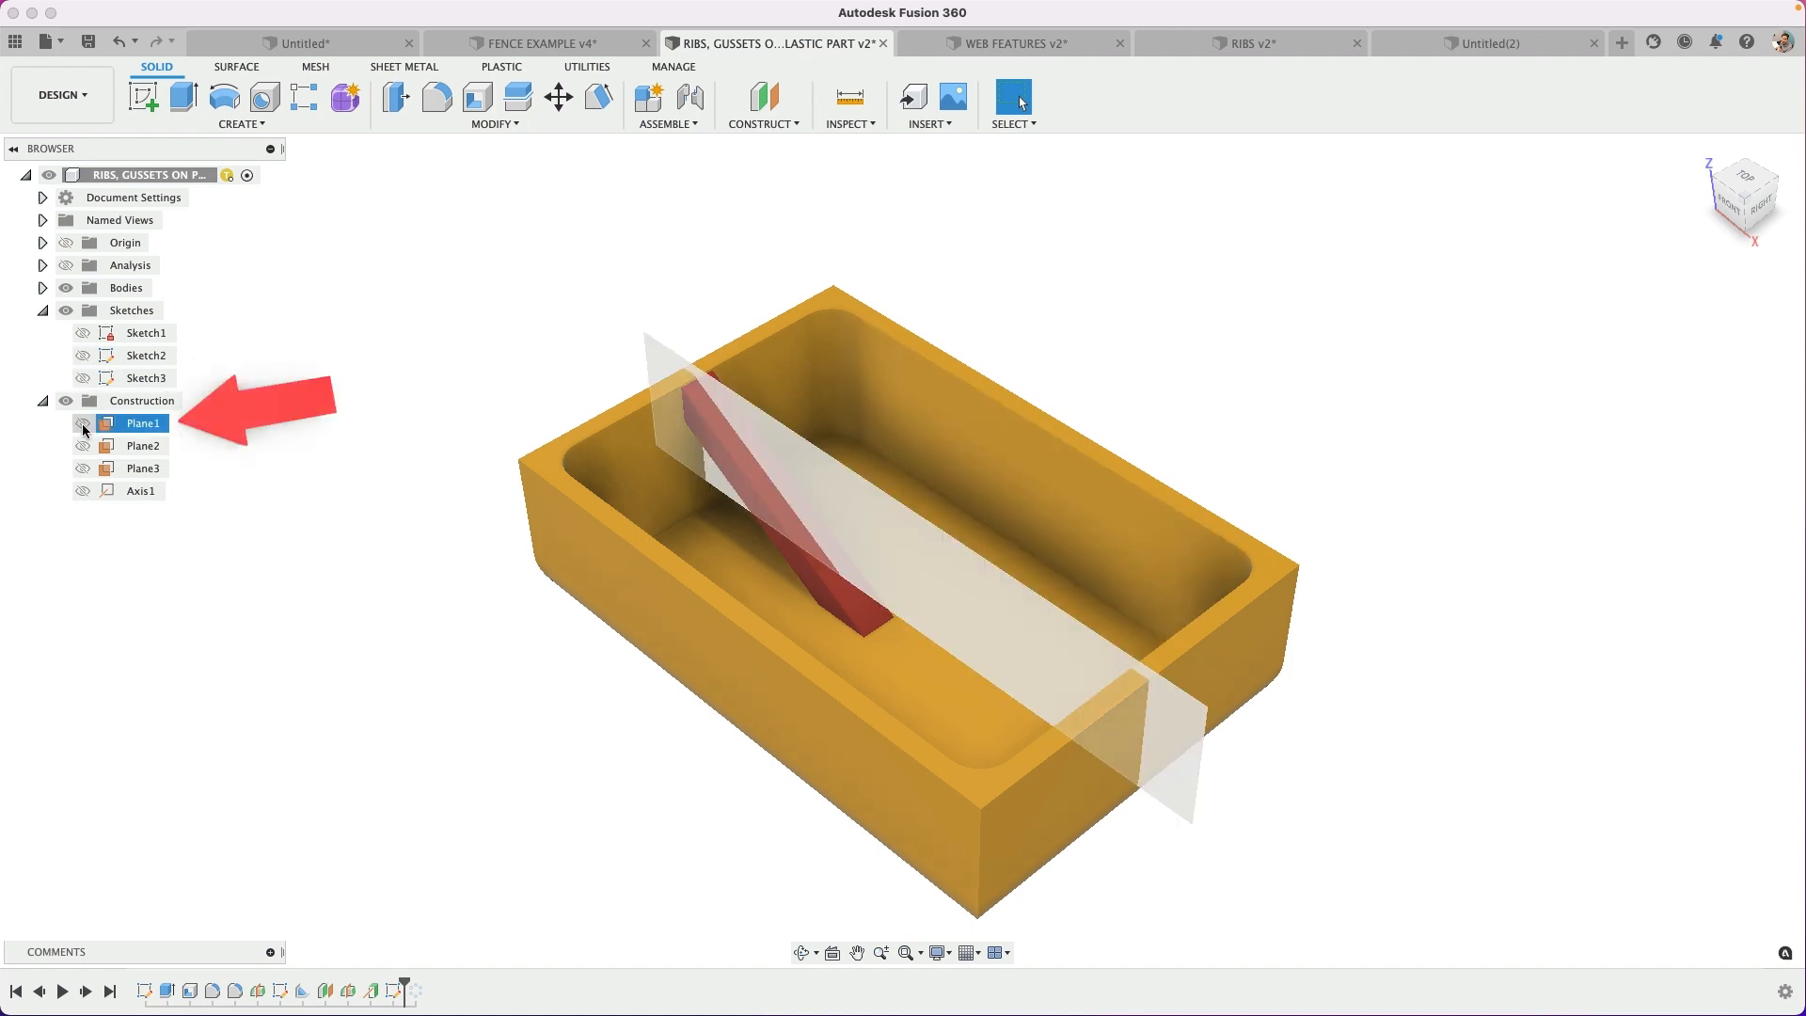
Hide Plane1 and create midplanes Plane4 and Plane5 between opposite outer faces of the tray.
left_click(83, 423)
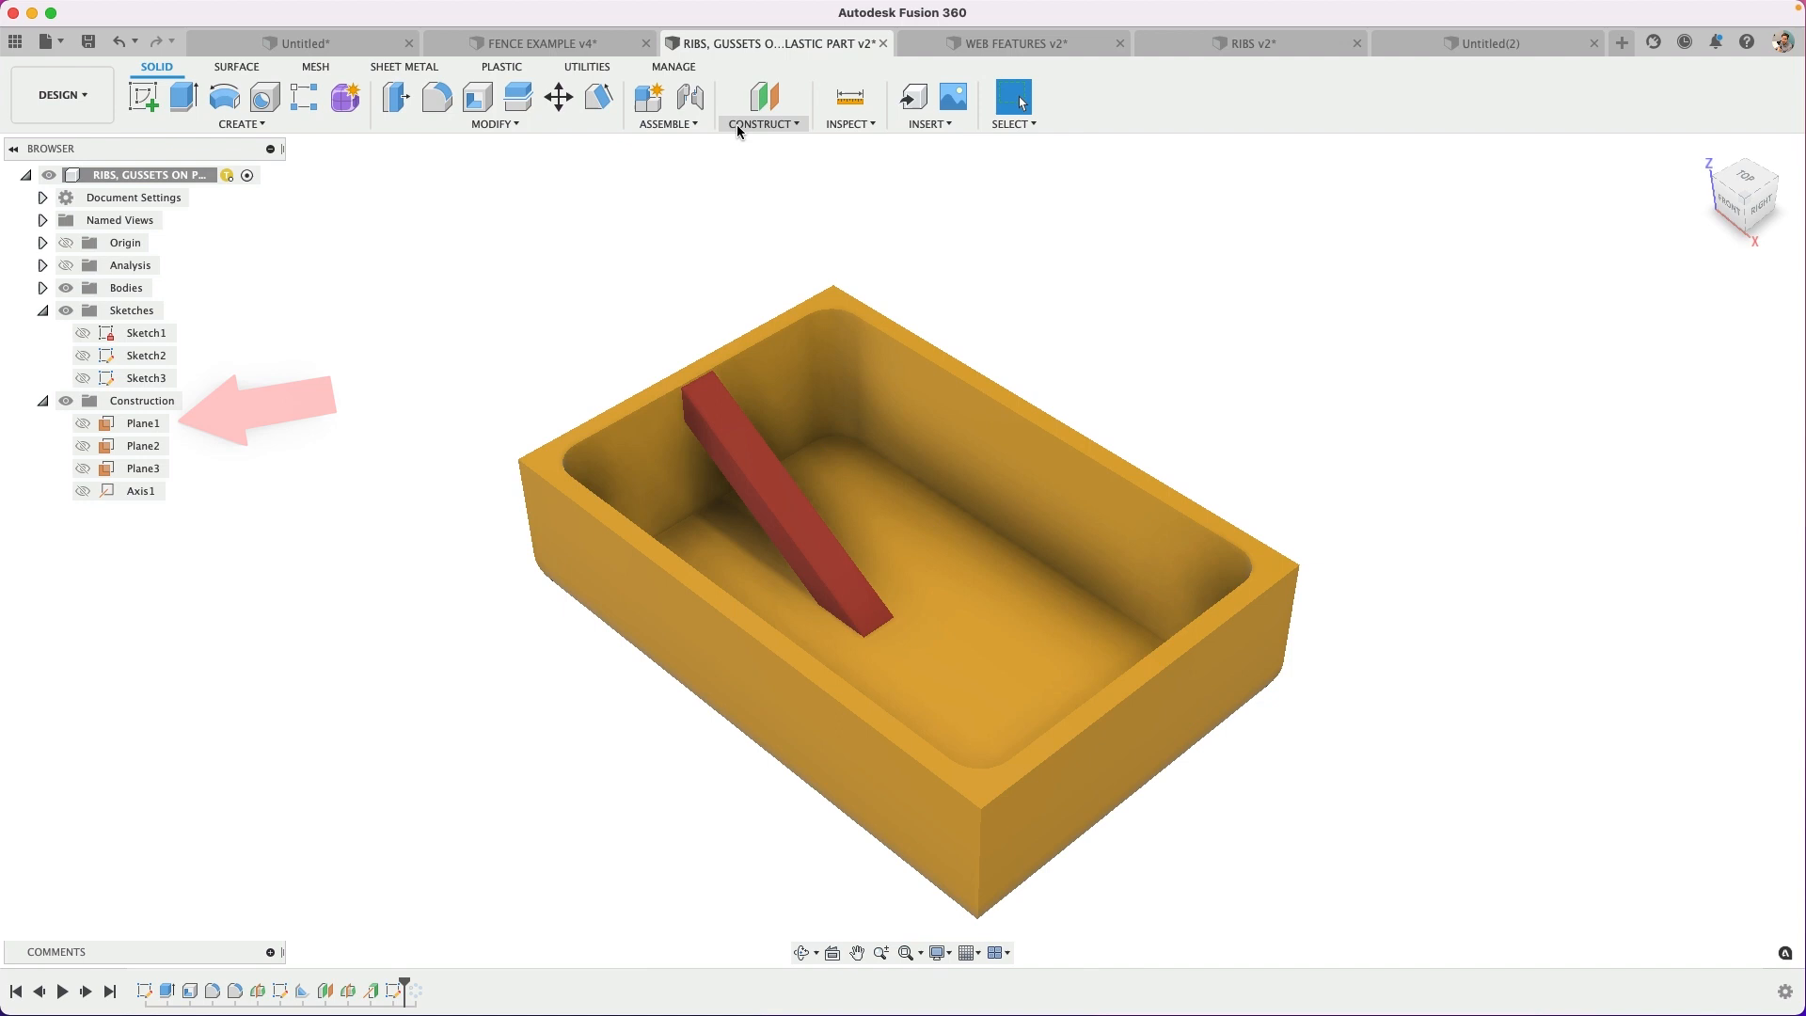
left_click(762, 125)
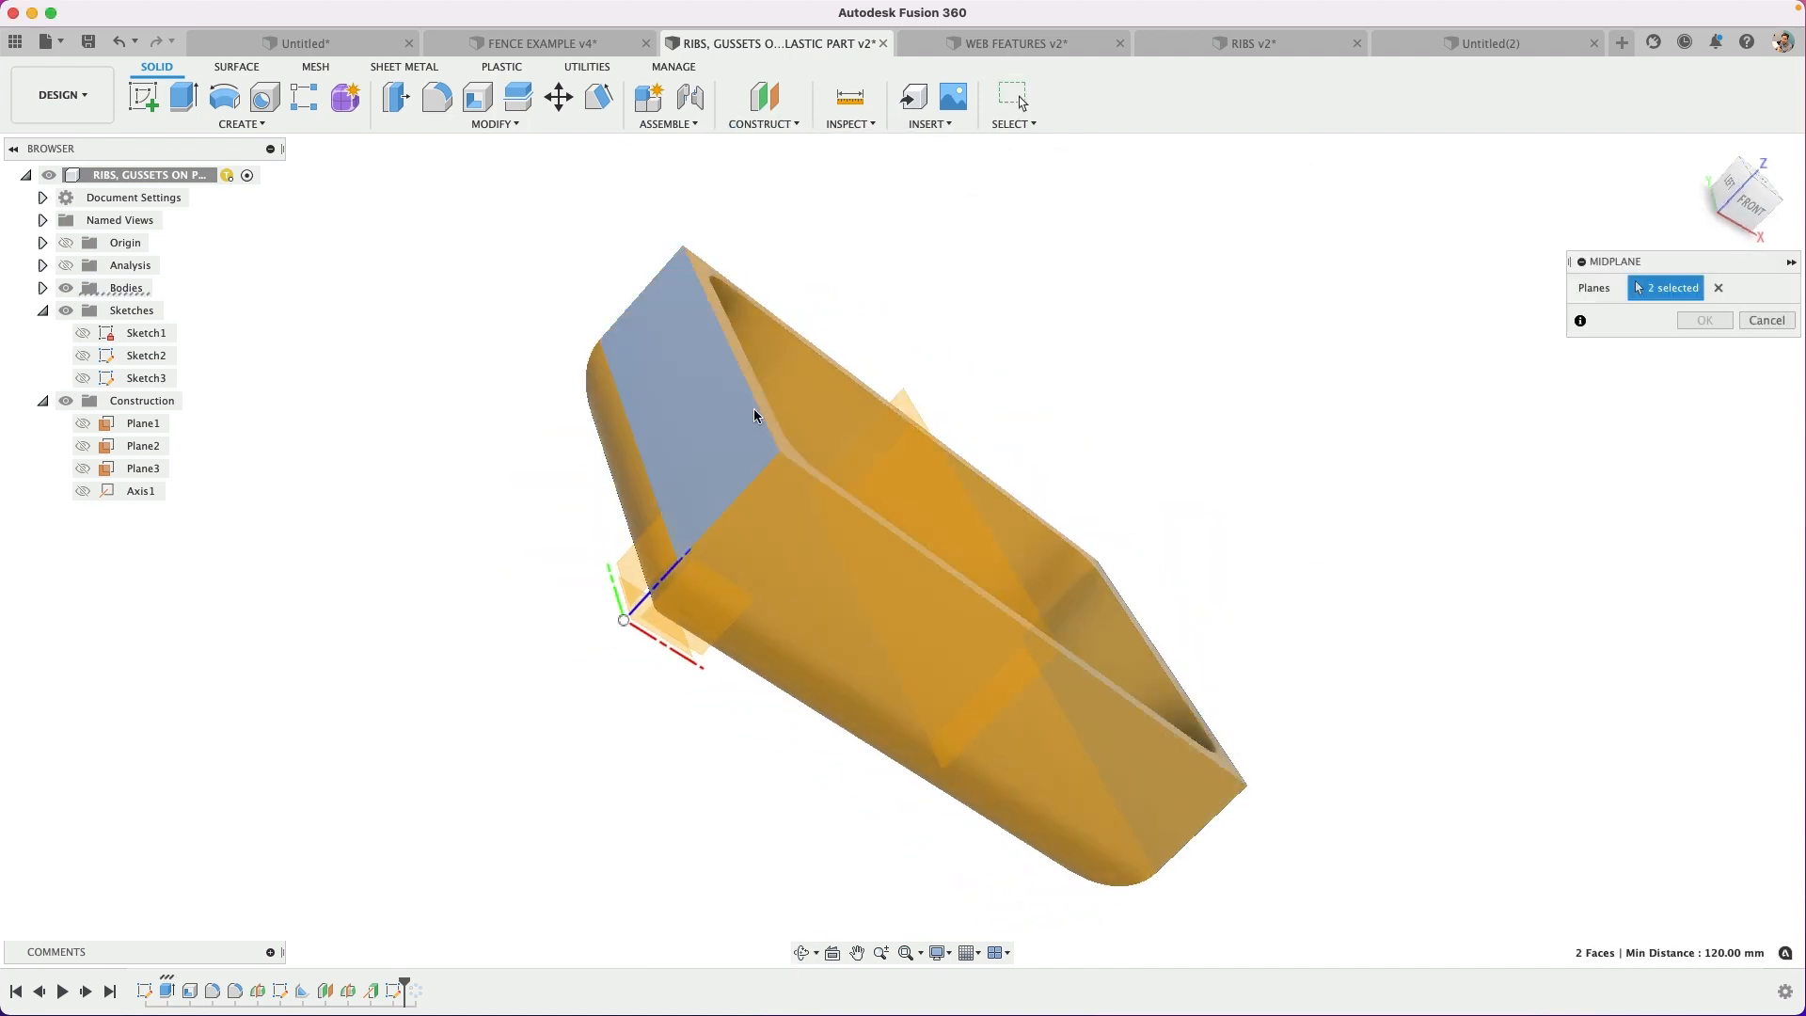
left_click(1704, 319)
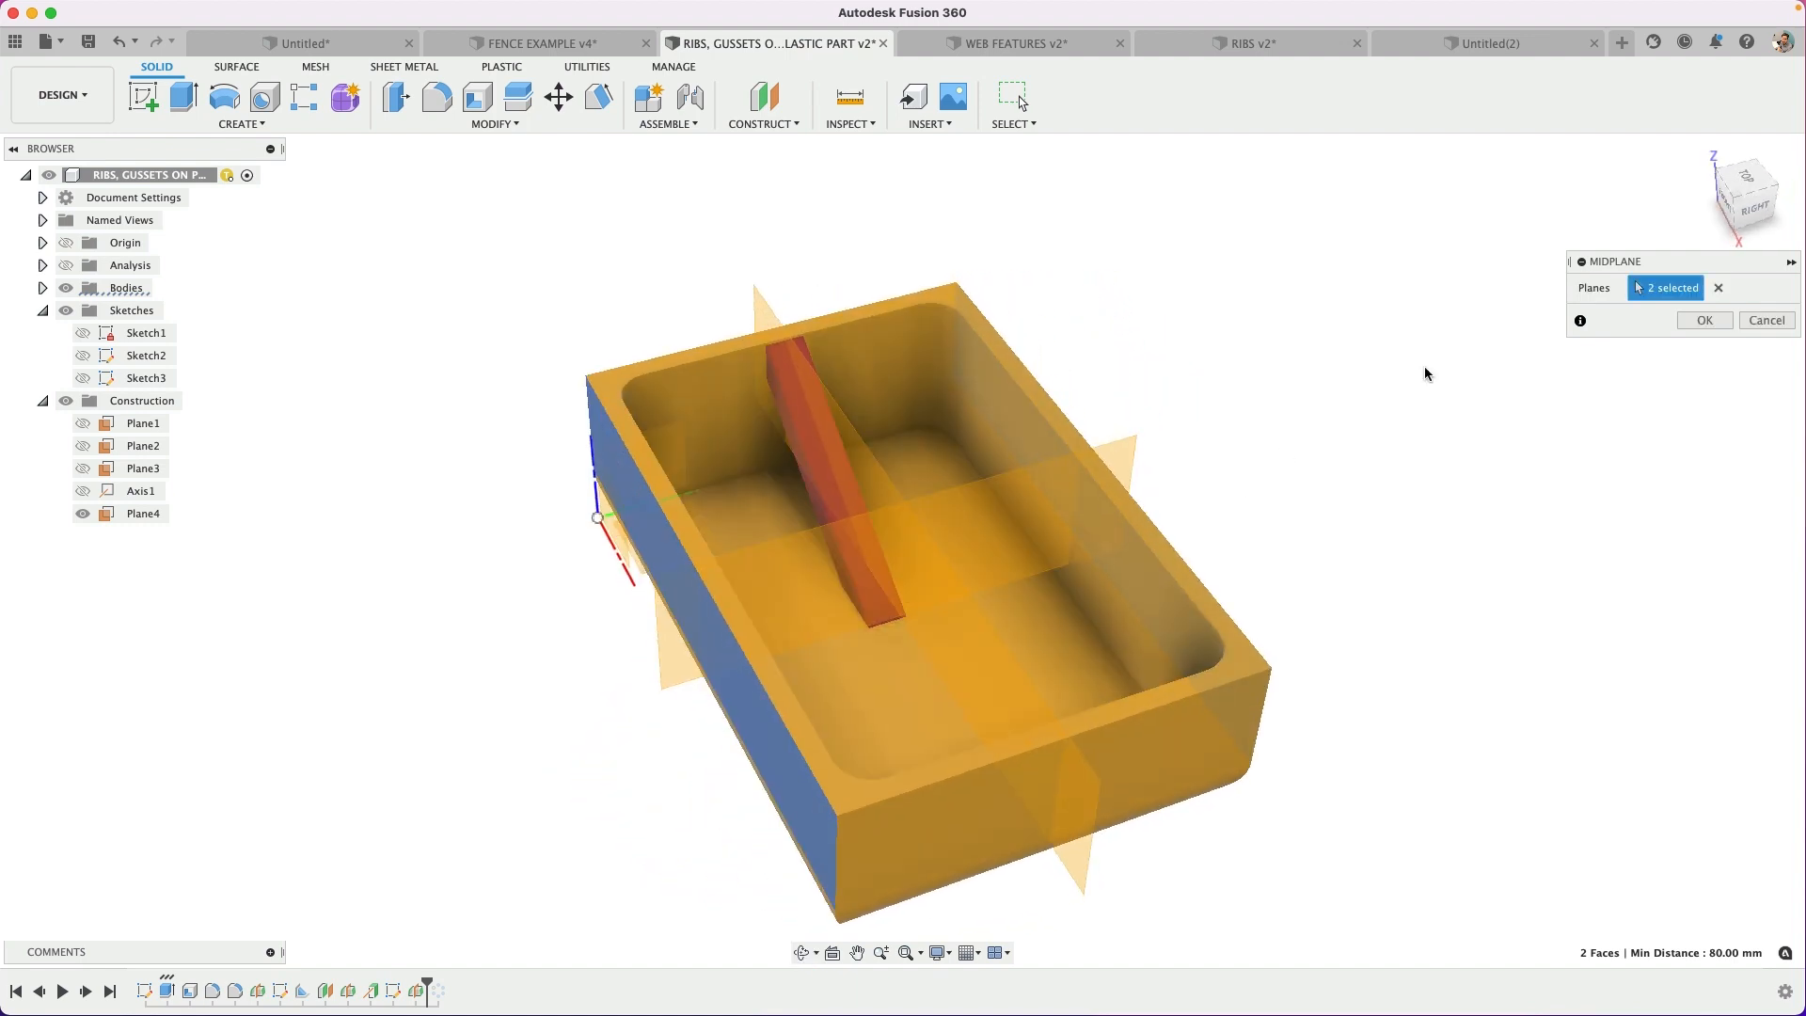
left_click(1704, 320)
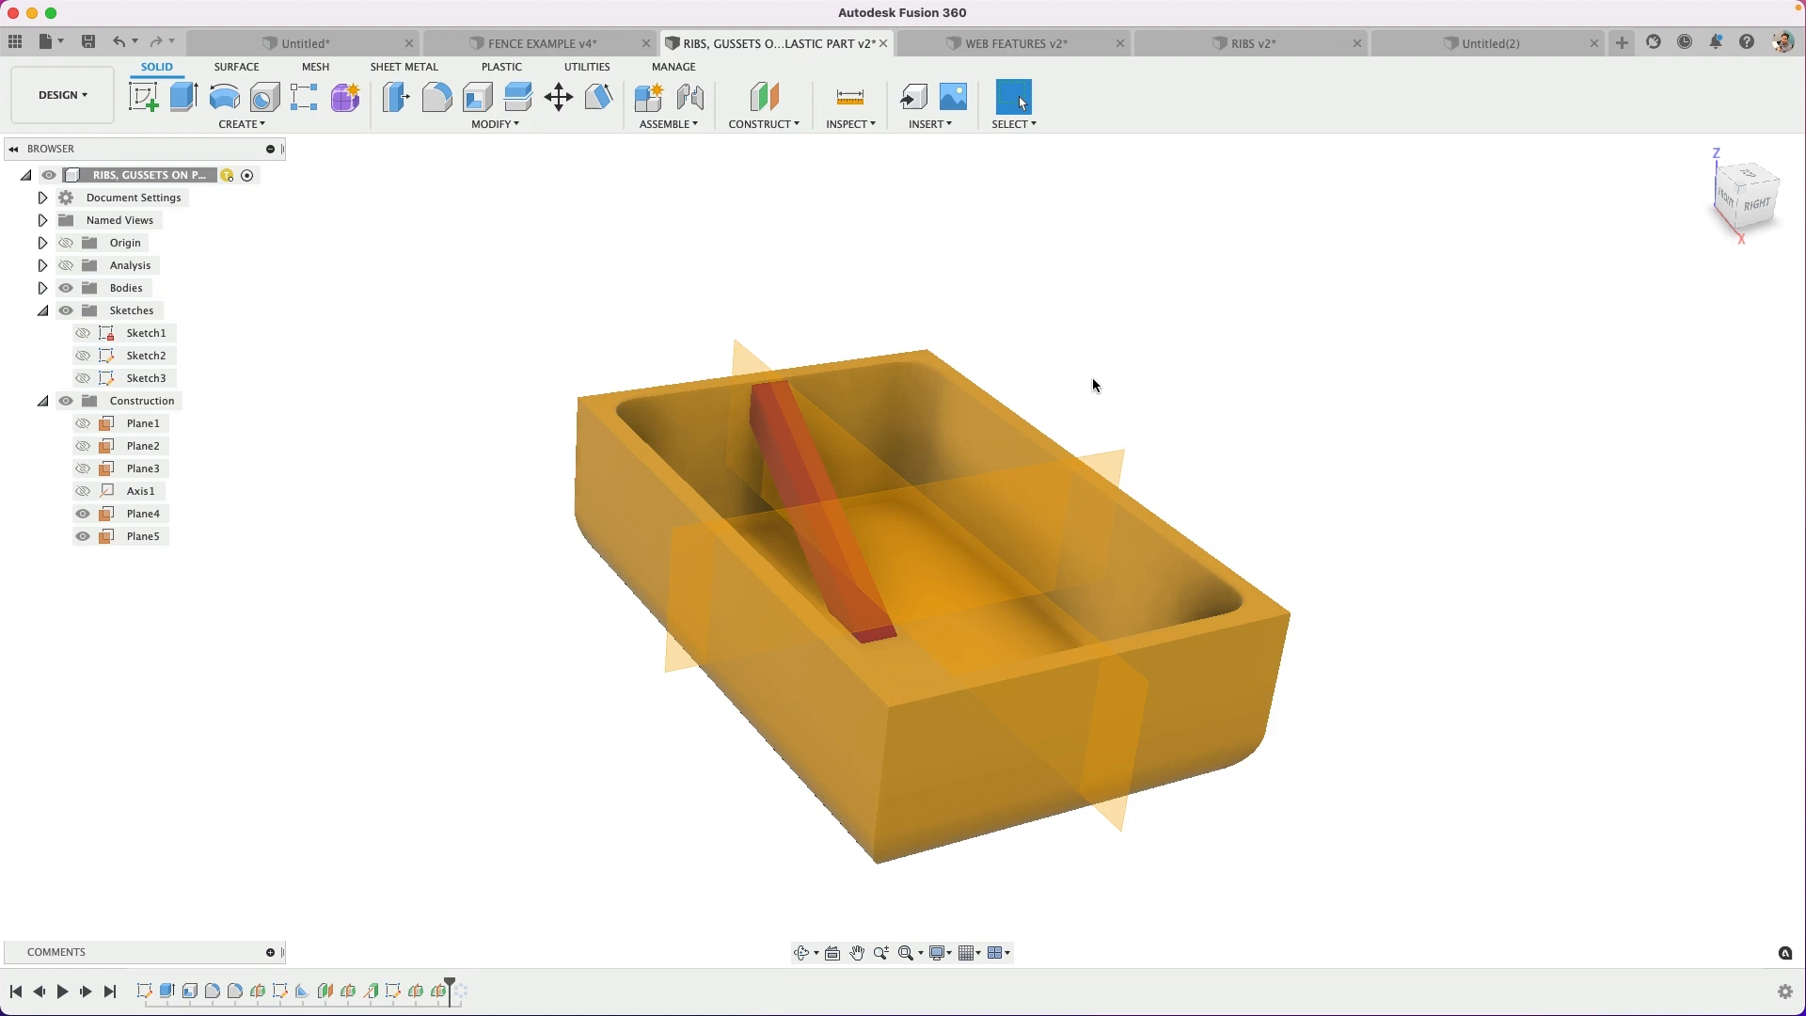
Create Axis2 through the intersection of Plane4 and Plane5.
left_click(760, 125)
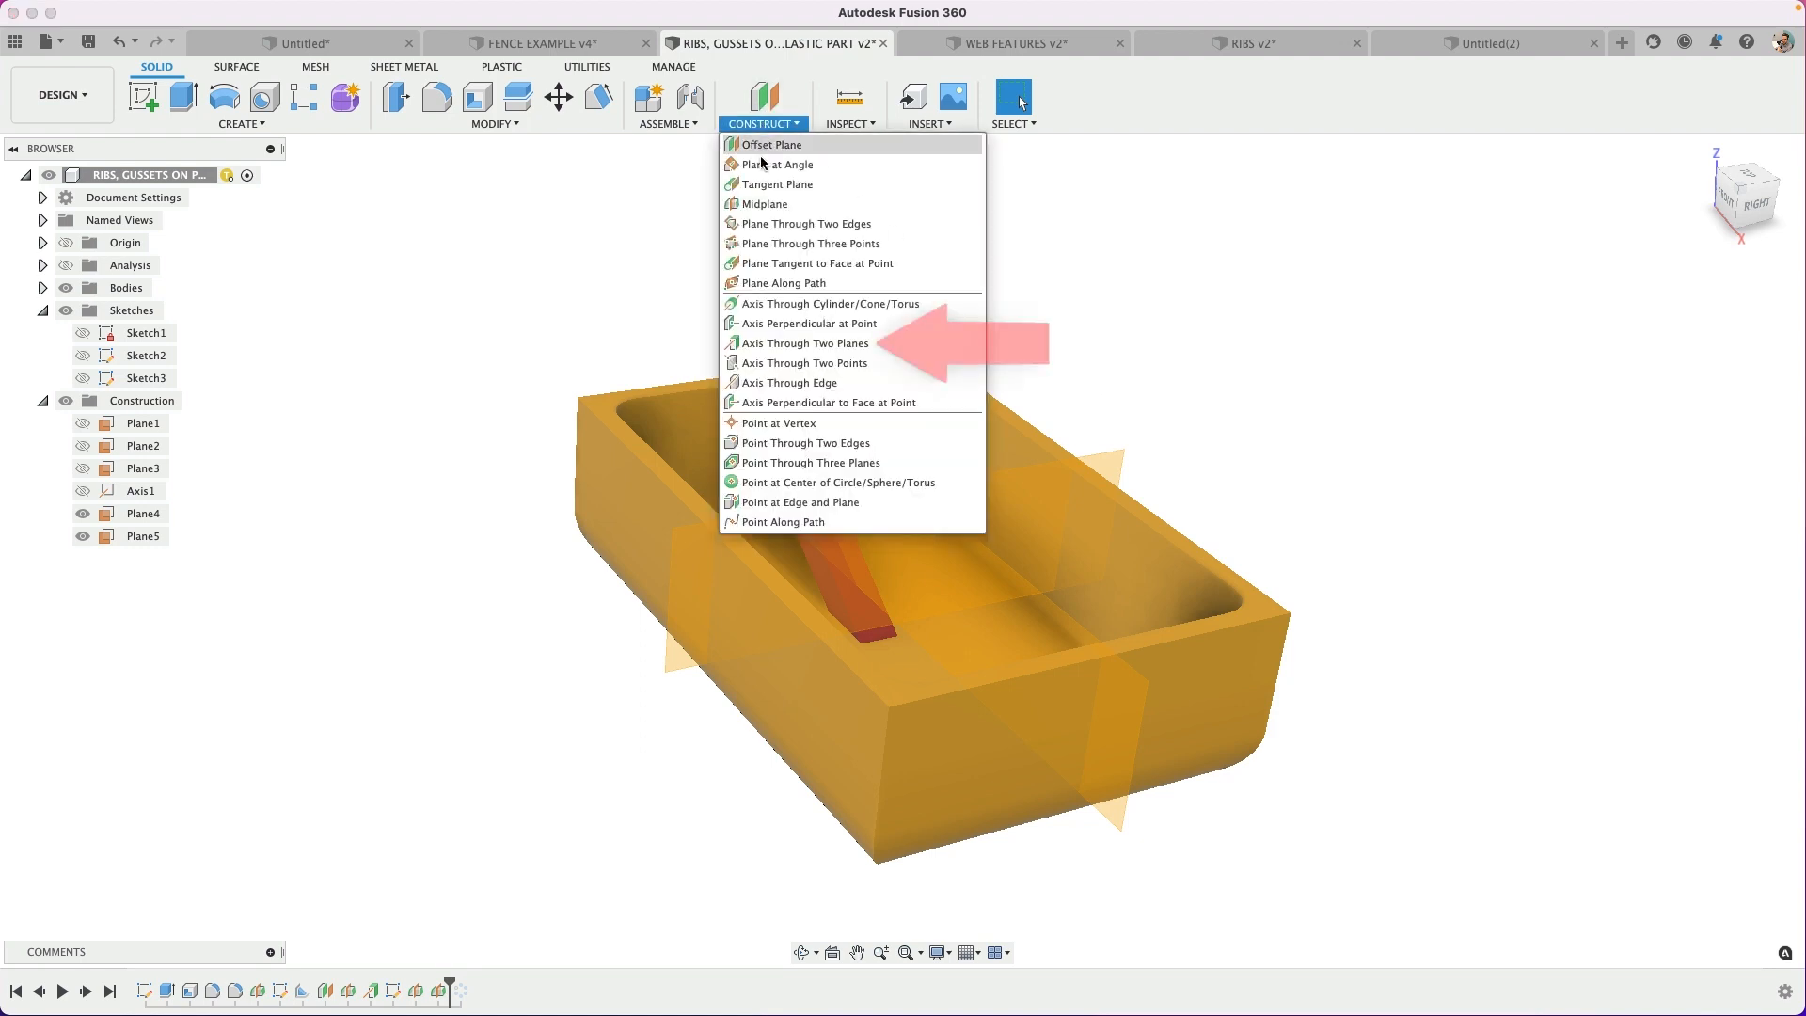
mouse_move(804, 342)
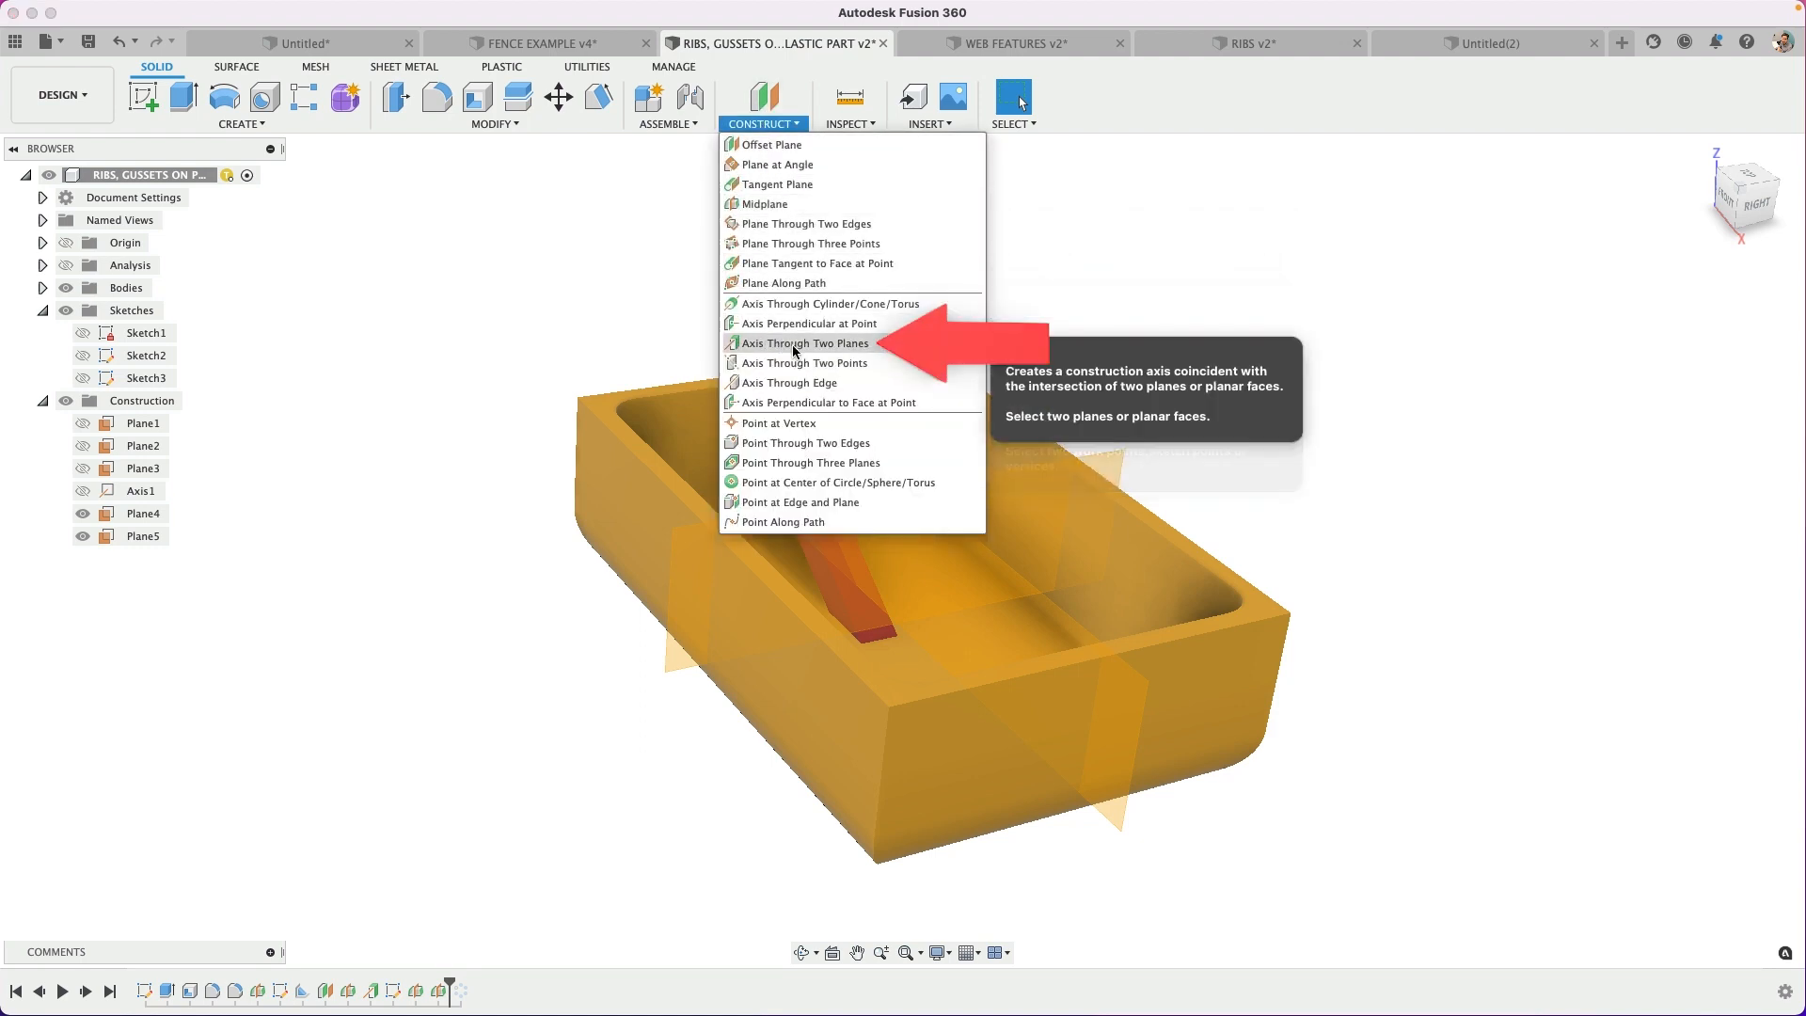
left_click(807, 342)
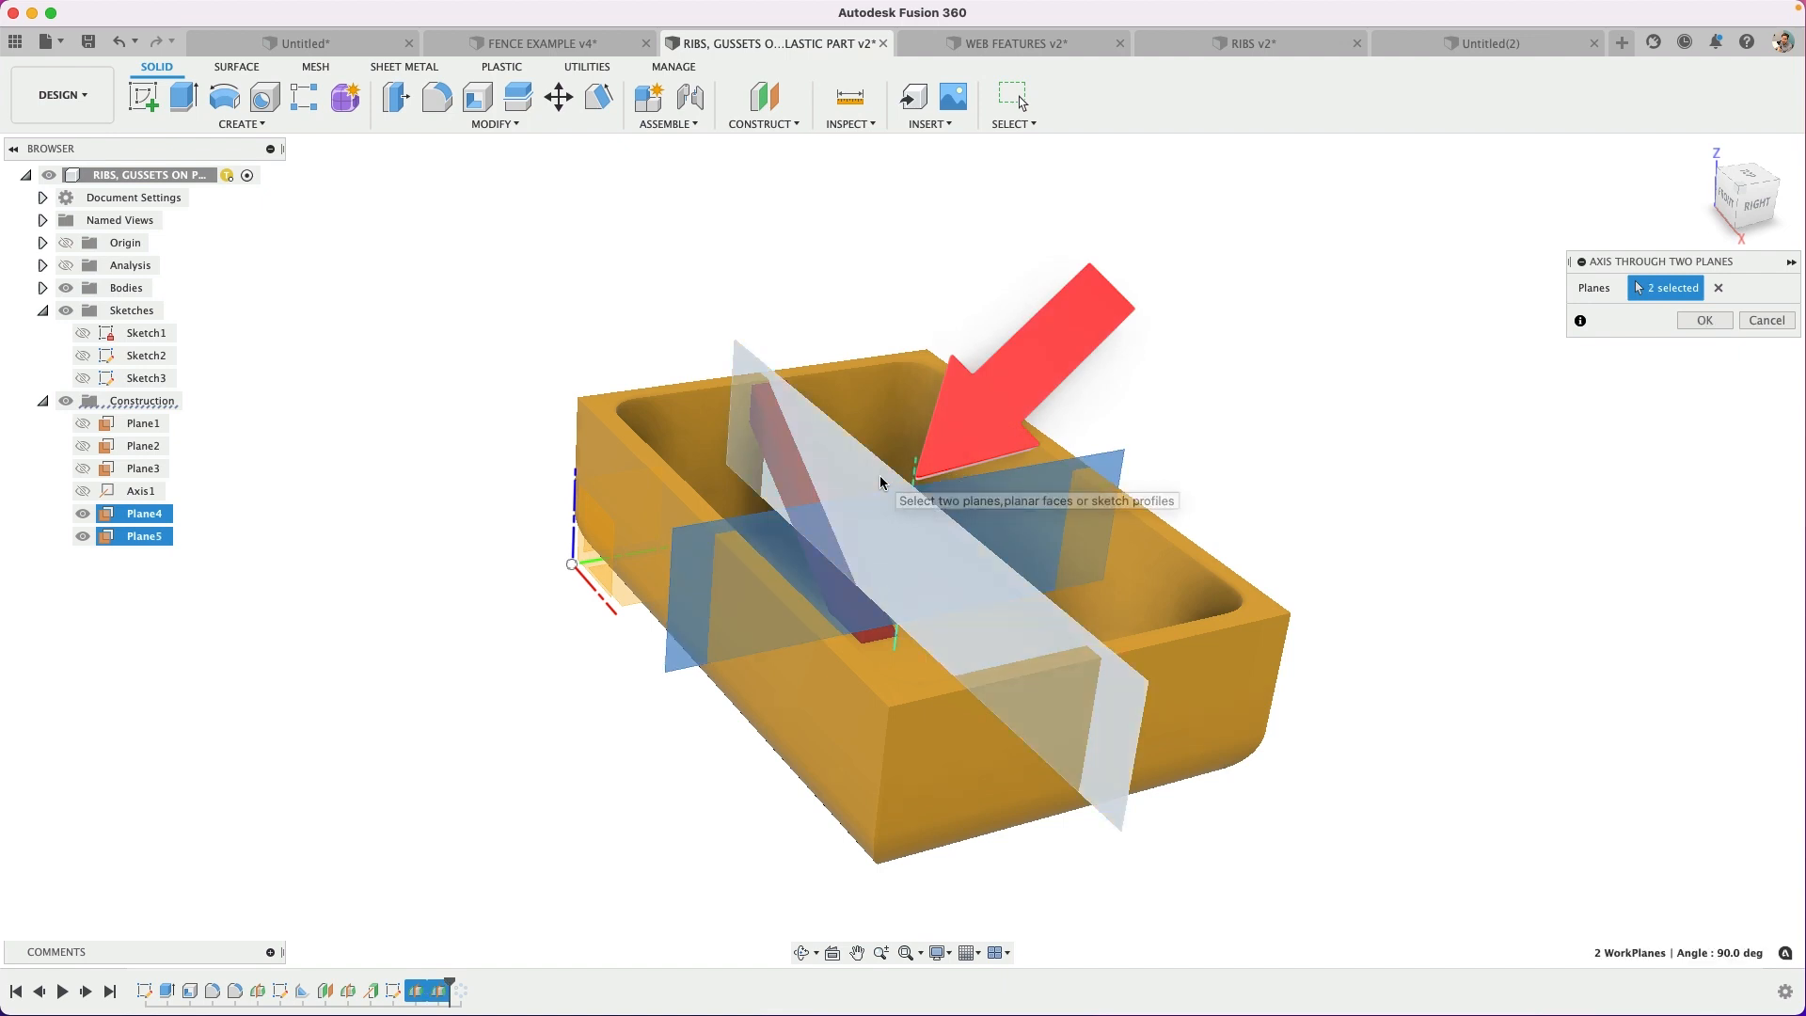
left_click(1704, 320)
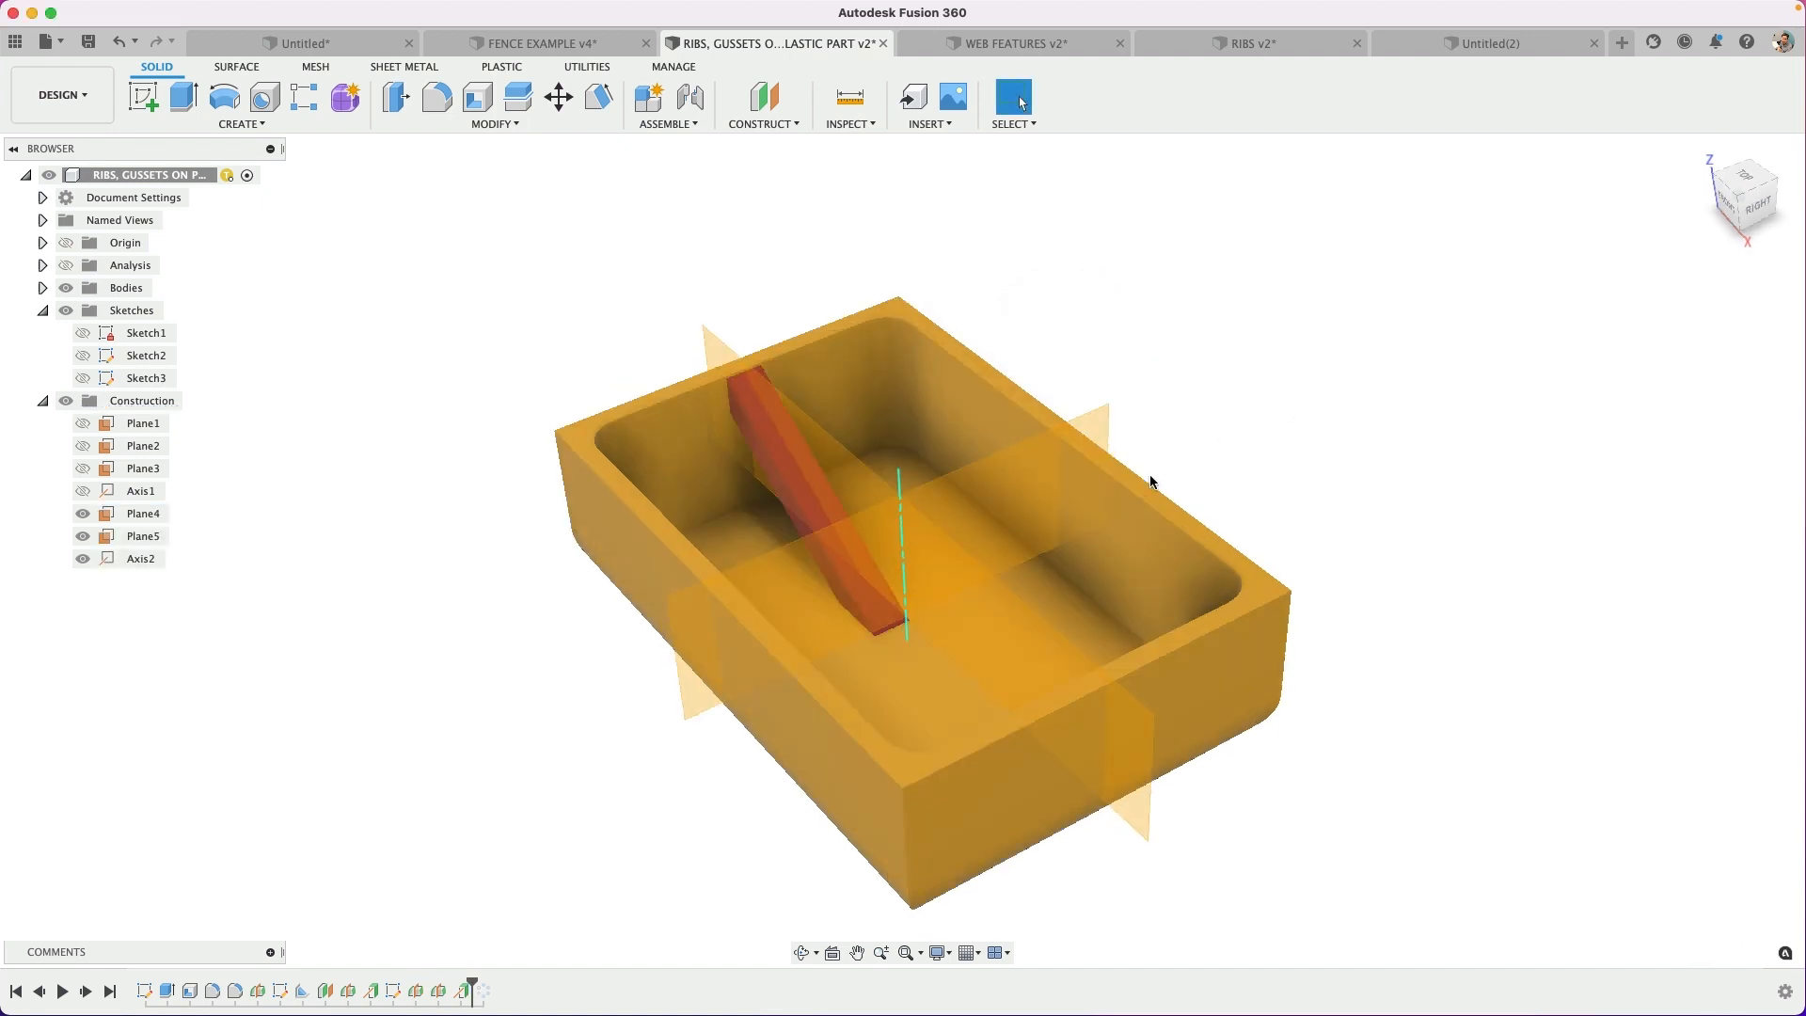
Hide both midplanes in the Browser, leaving only Axis2 visible.
left_click(143, 536)
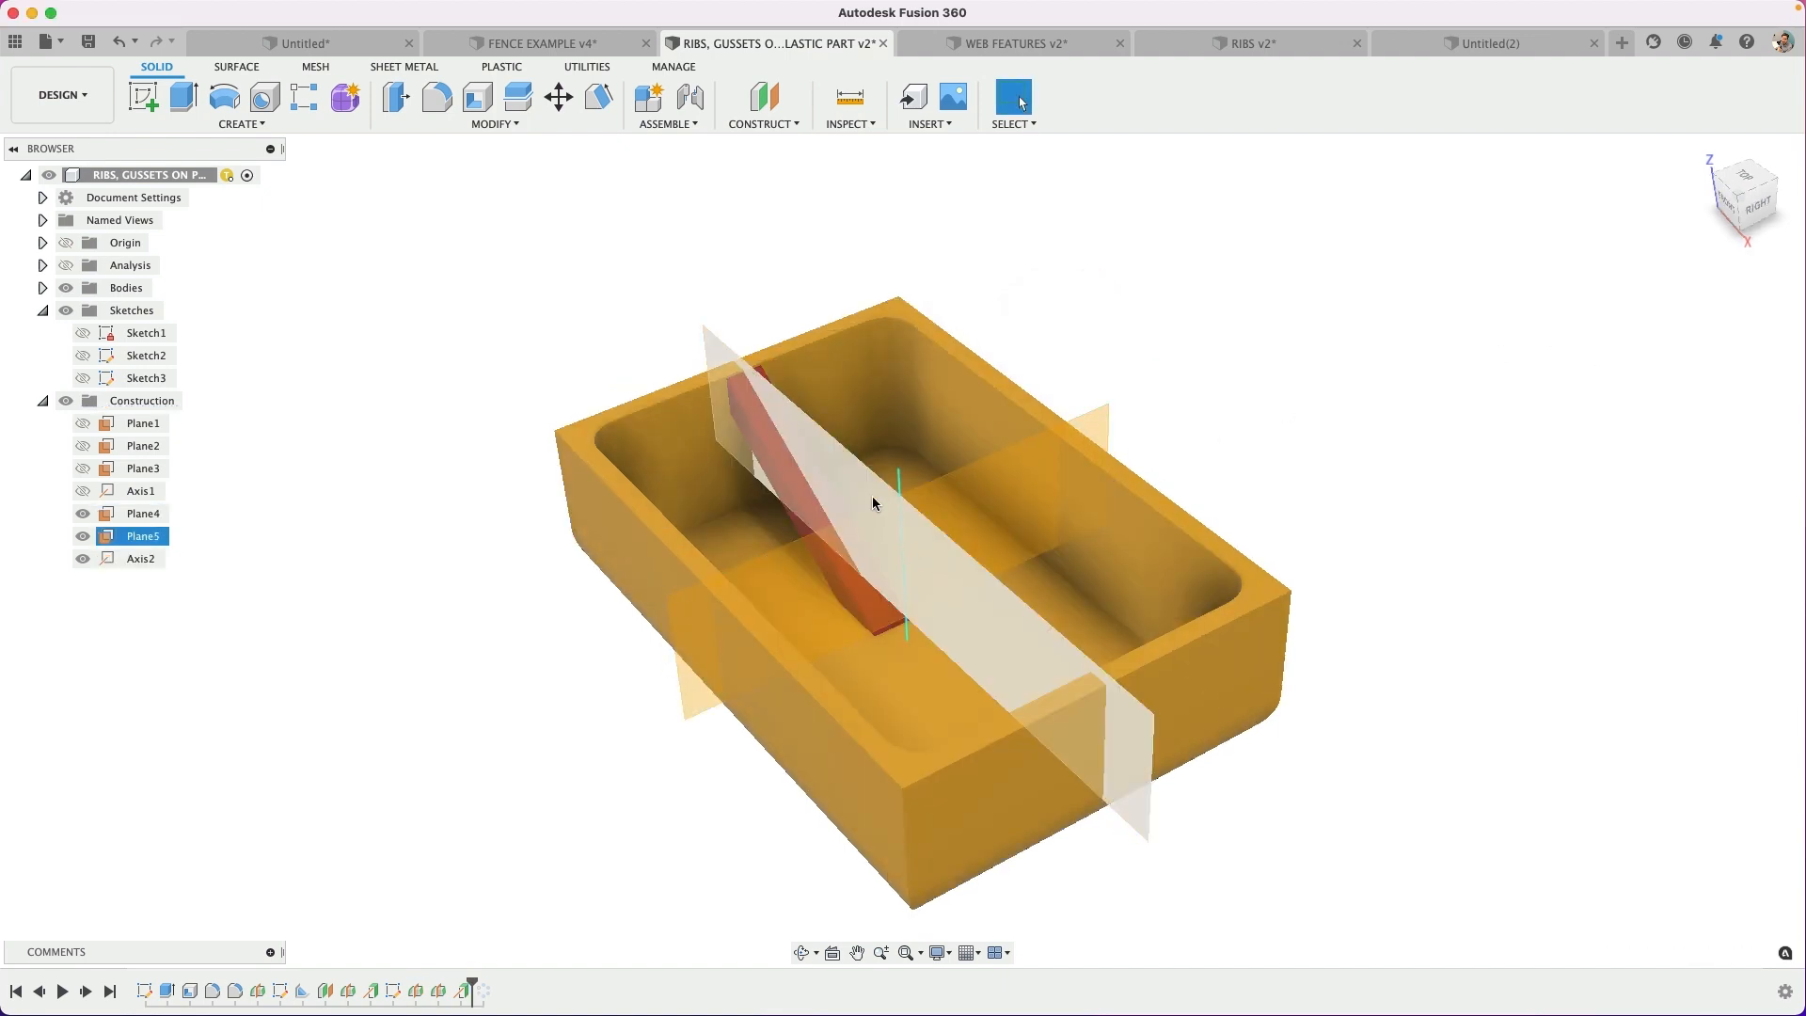
left_click(139, 559)
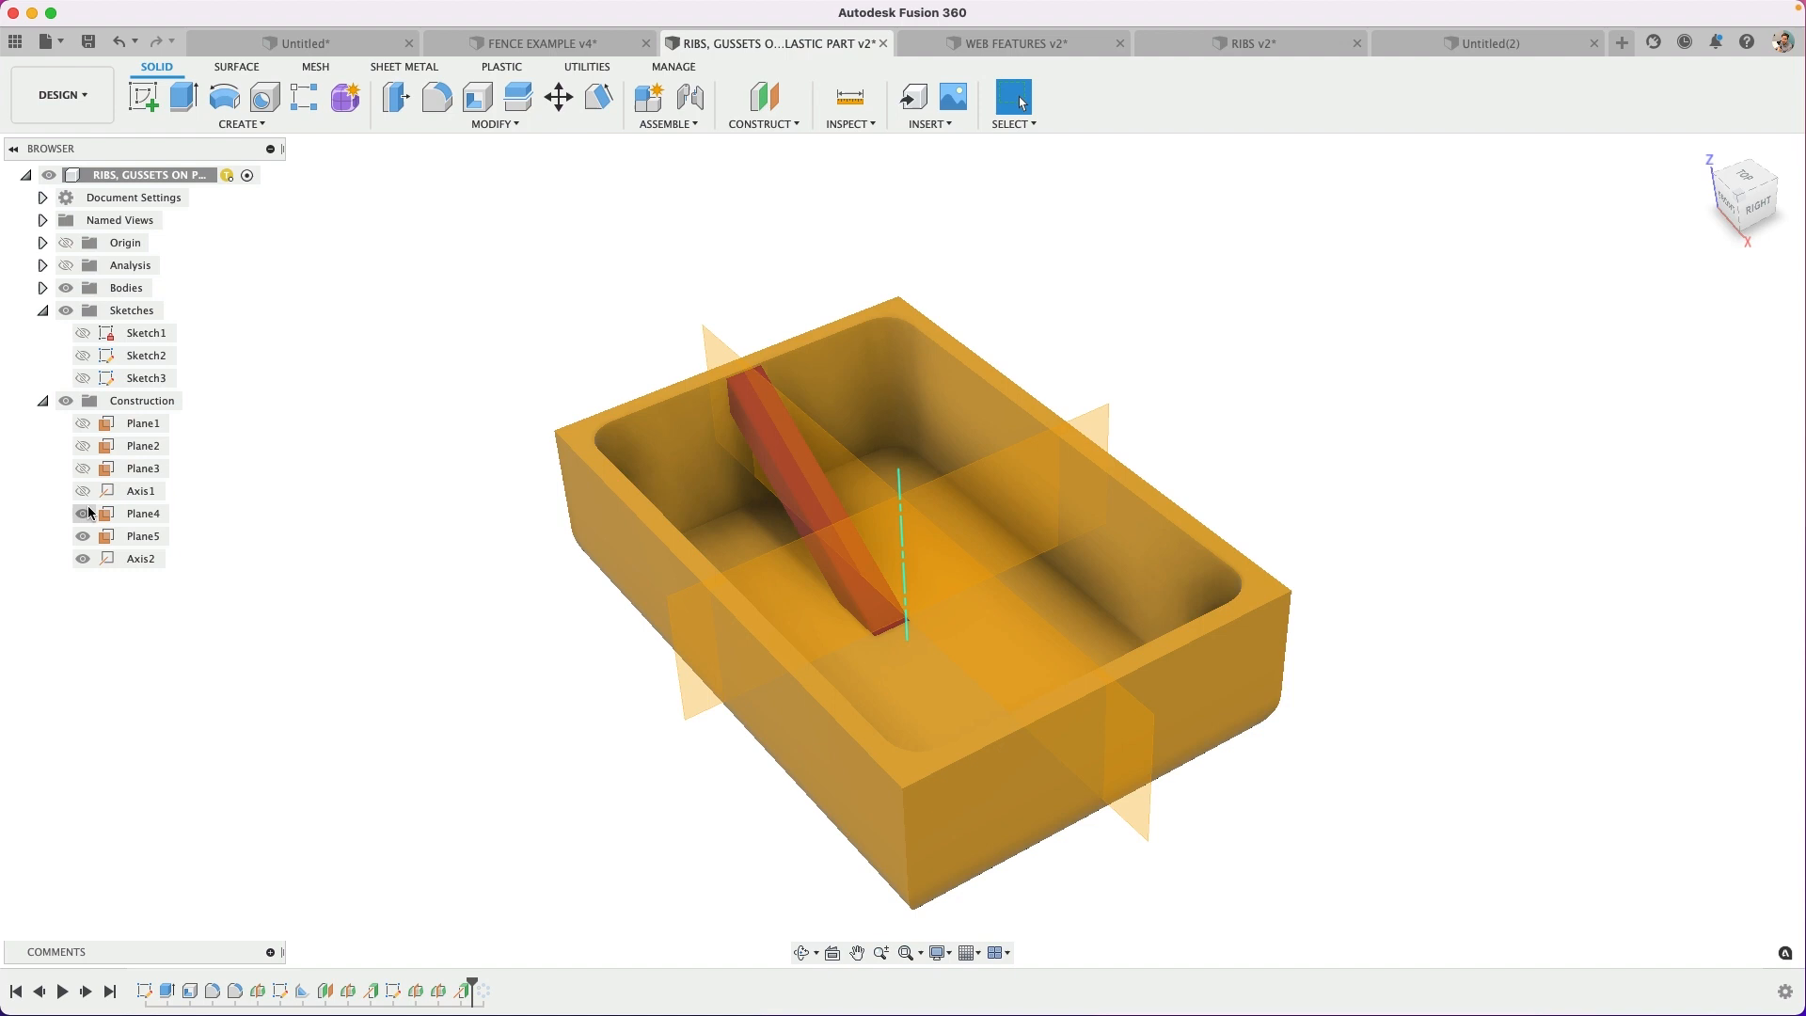
left_click(81, 562)
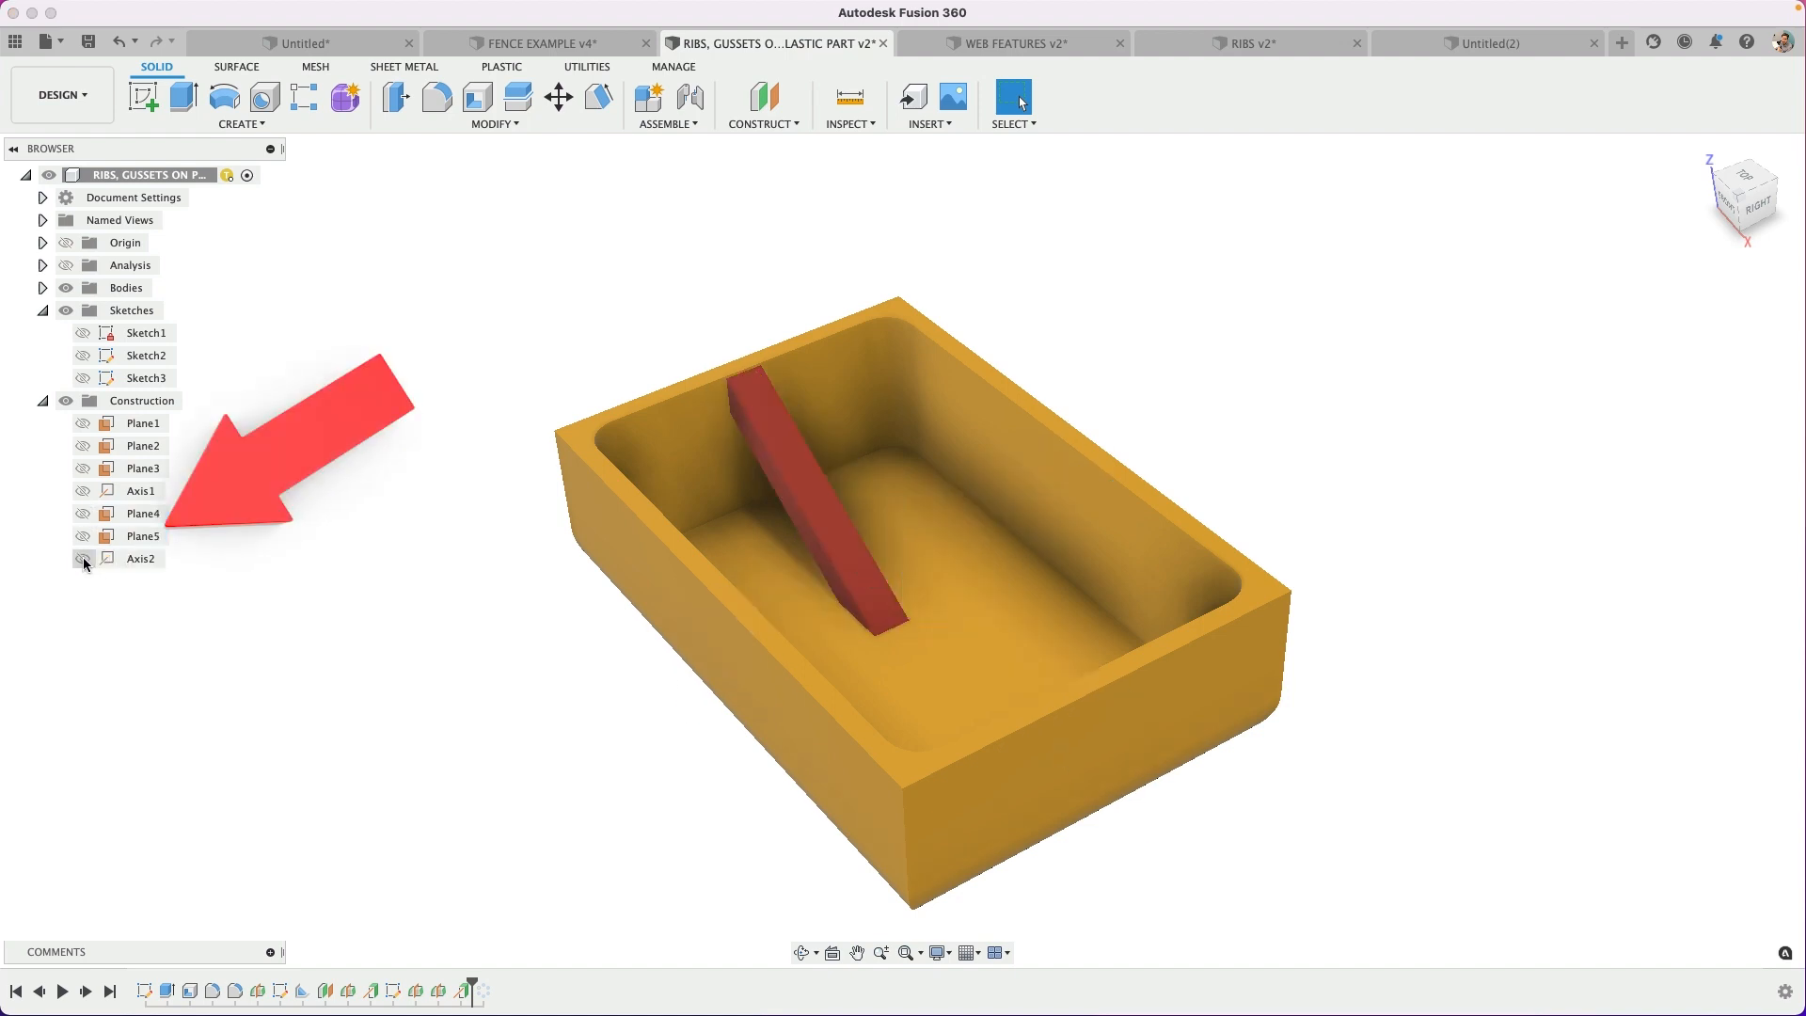
left_click(83, 562)
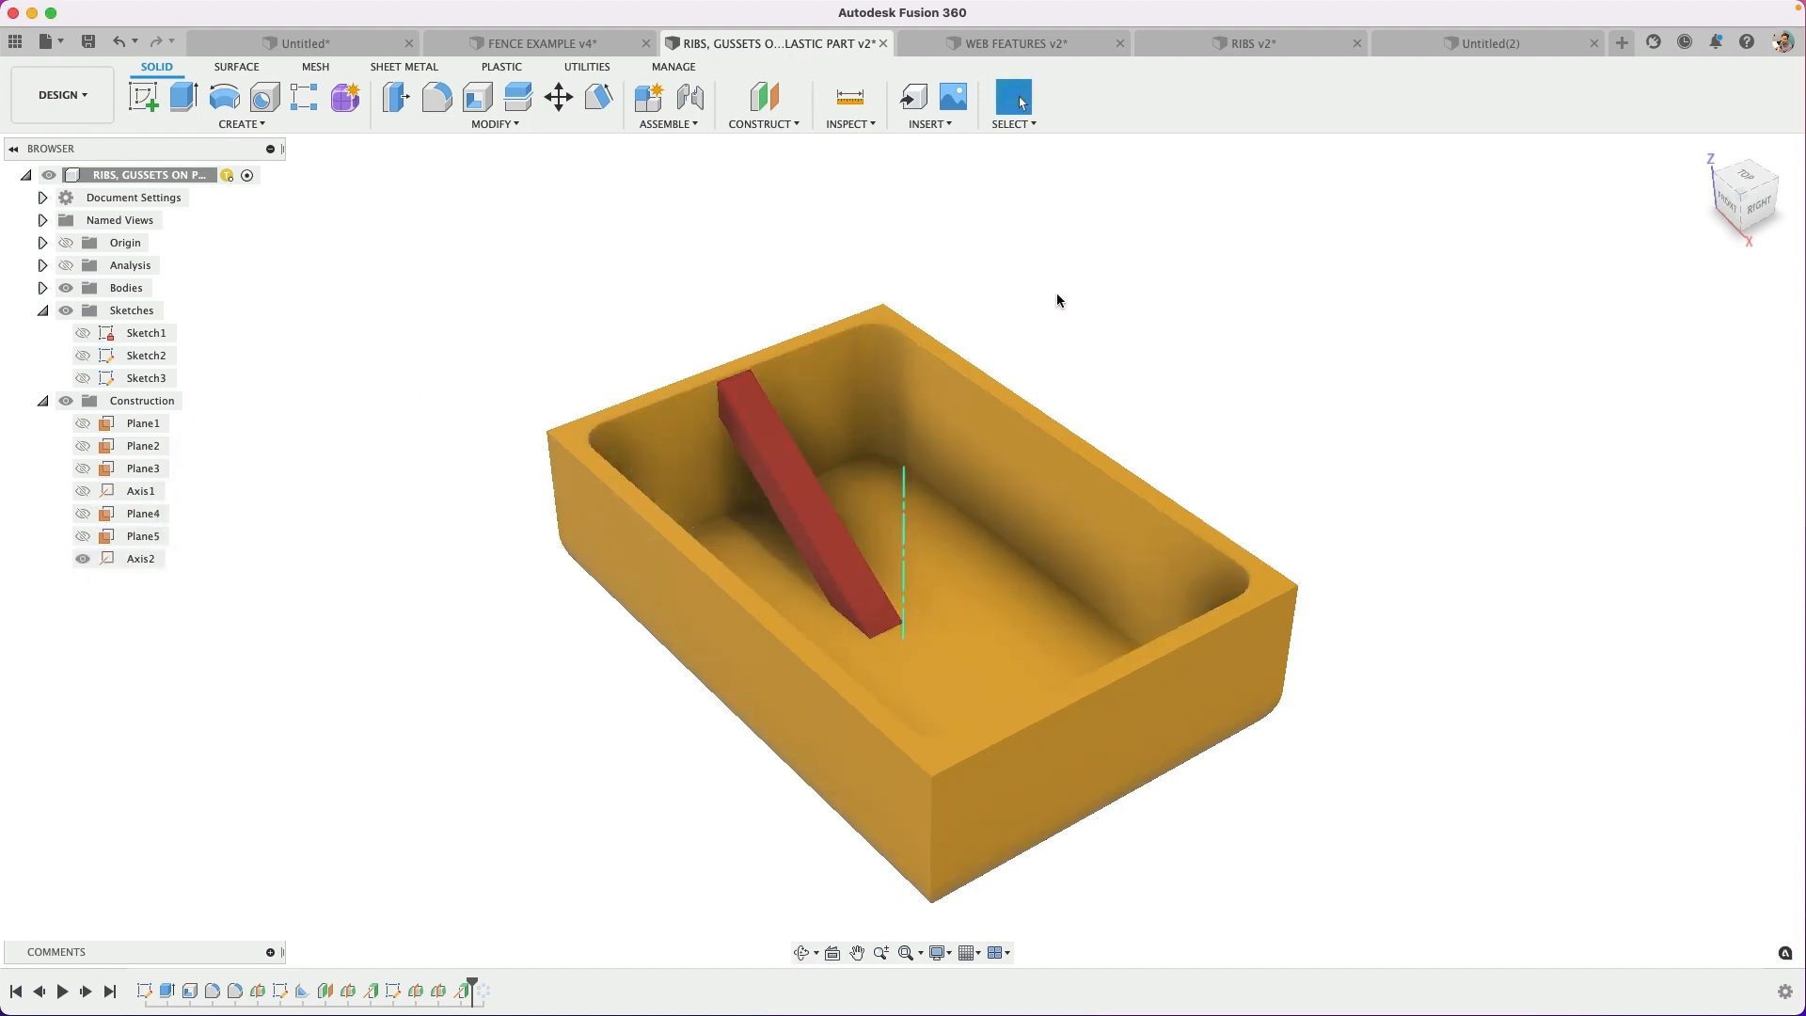
Start a Circular Pattern of the red rib around Axis2 and raise the count to four.
type("c")
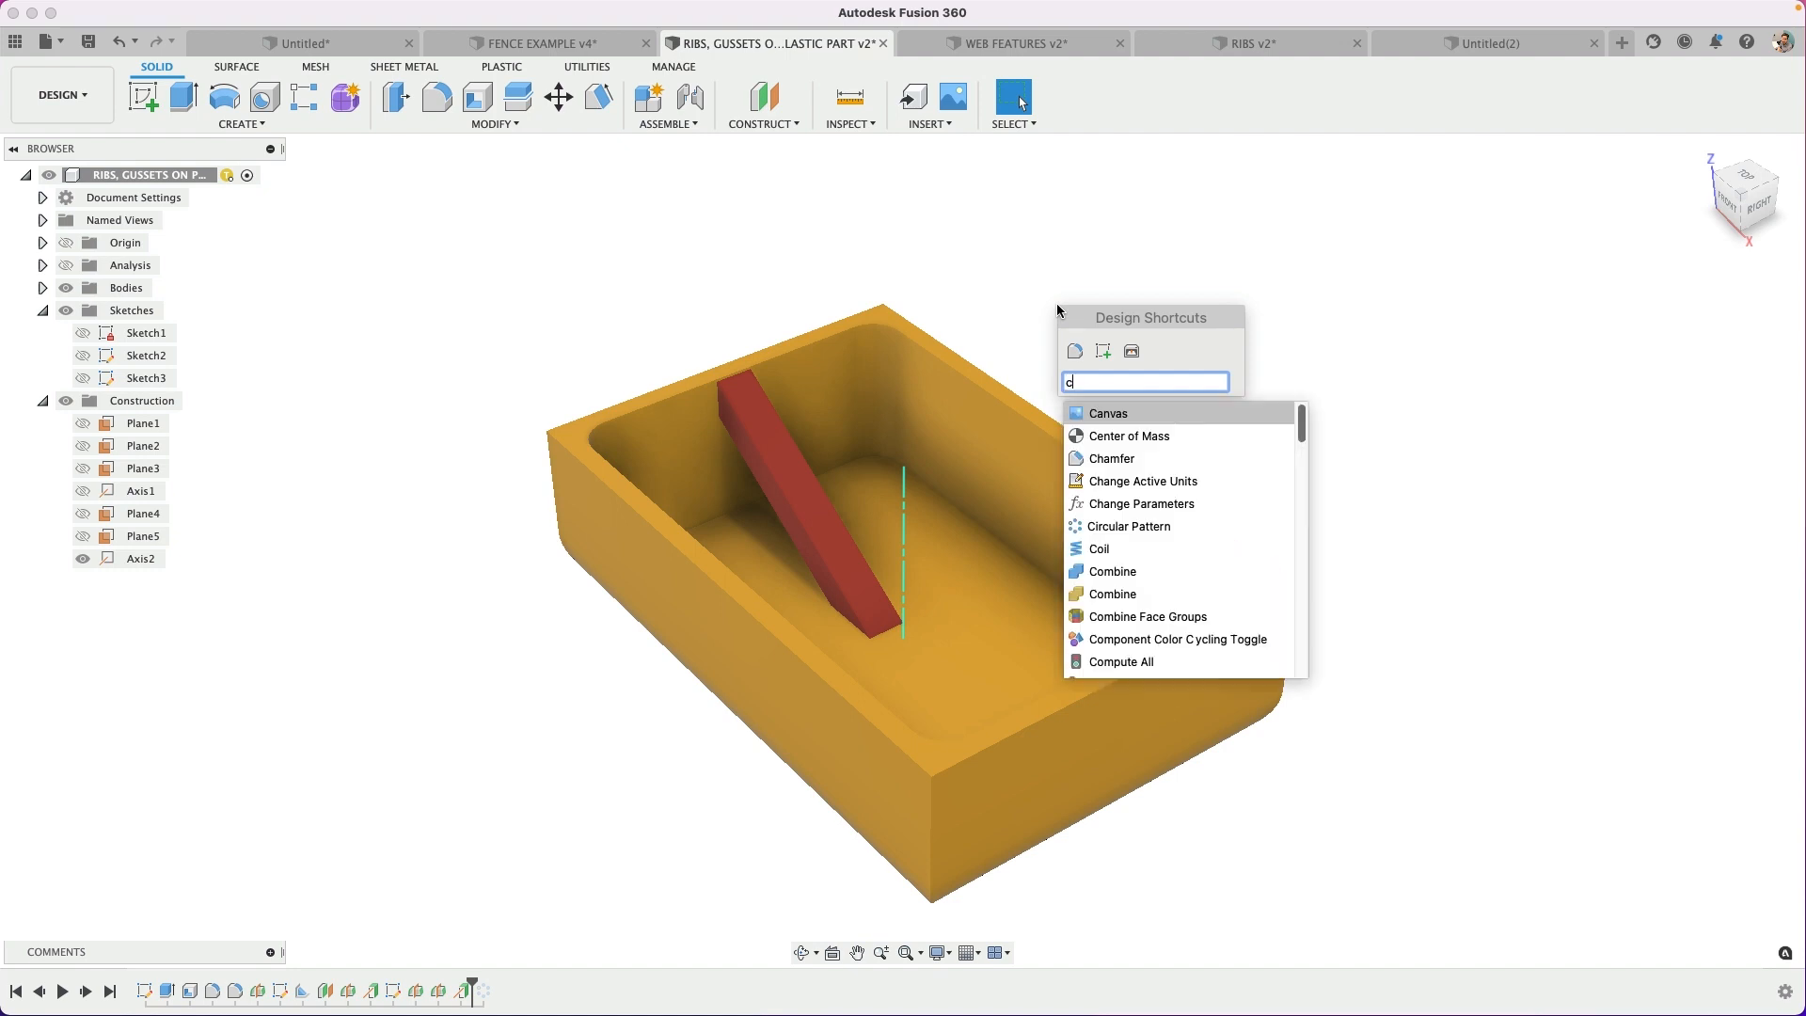
type("irc")
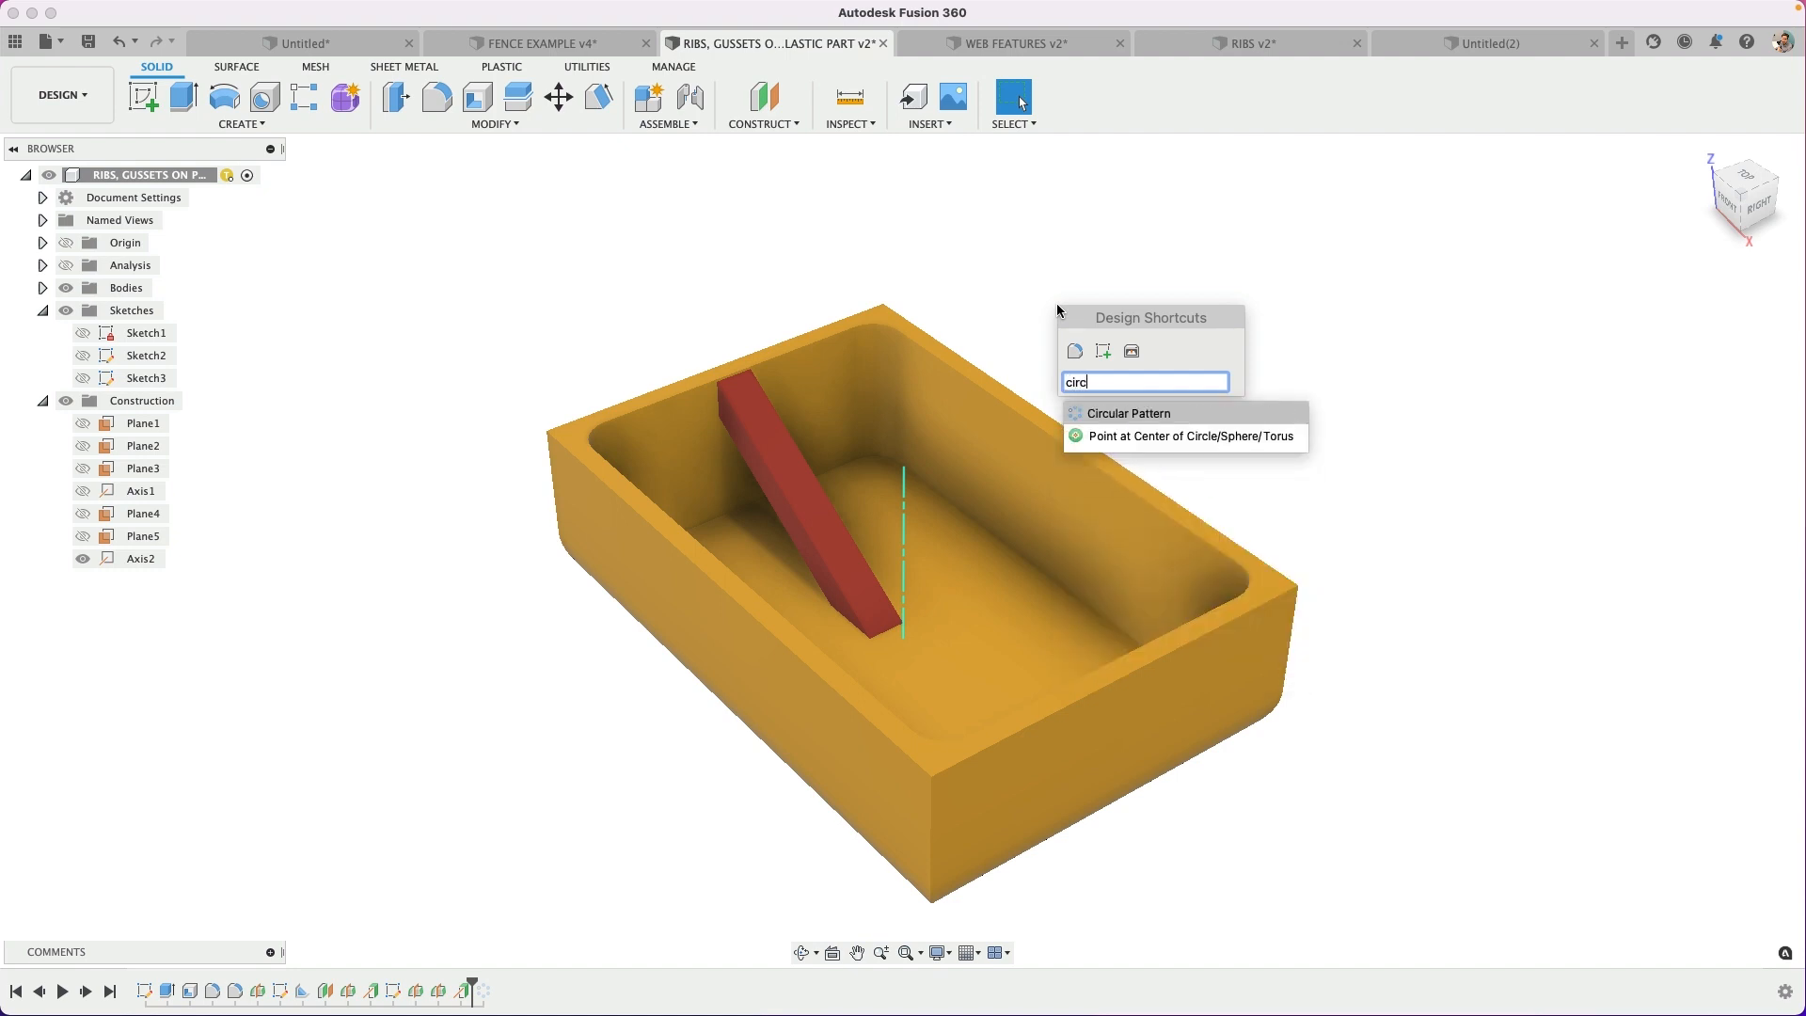
left_click(1127, 412)
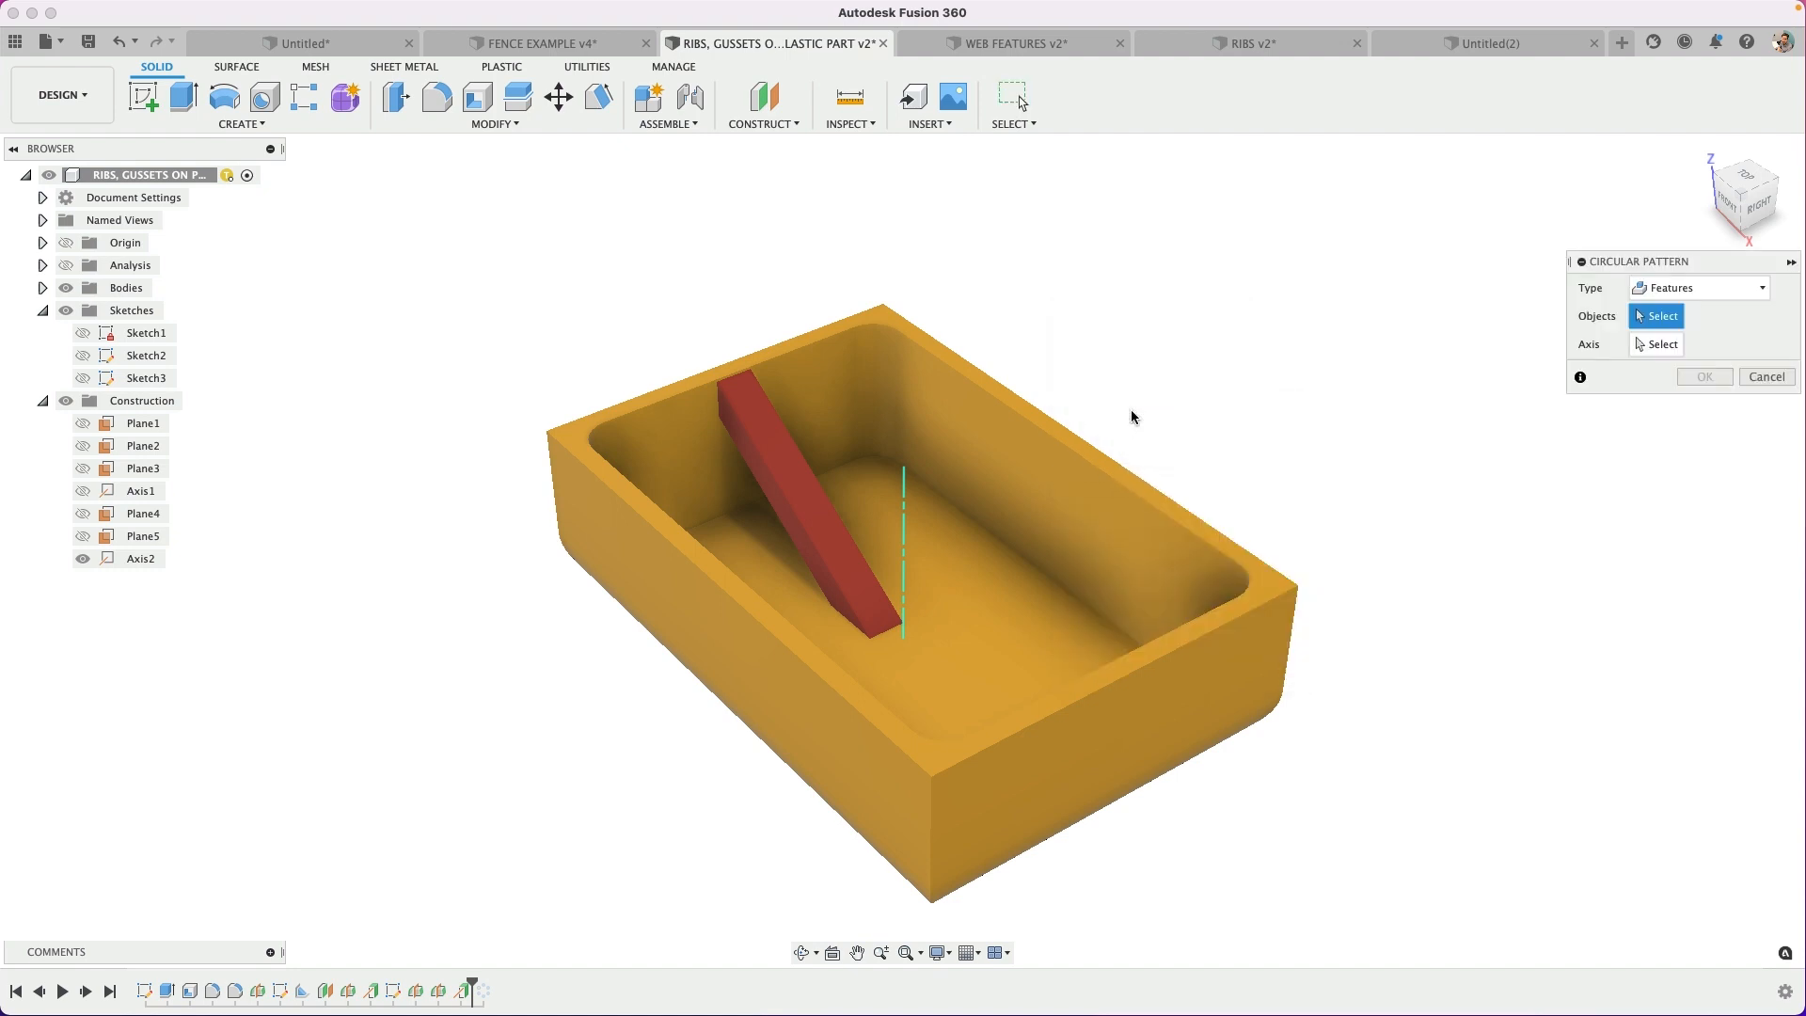
mouse_move(1132, 416)
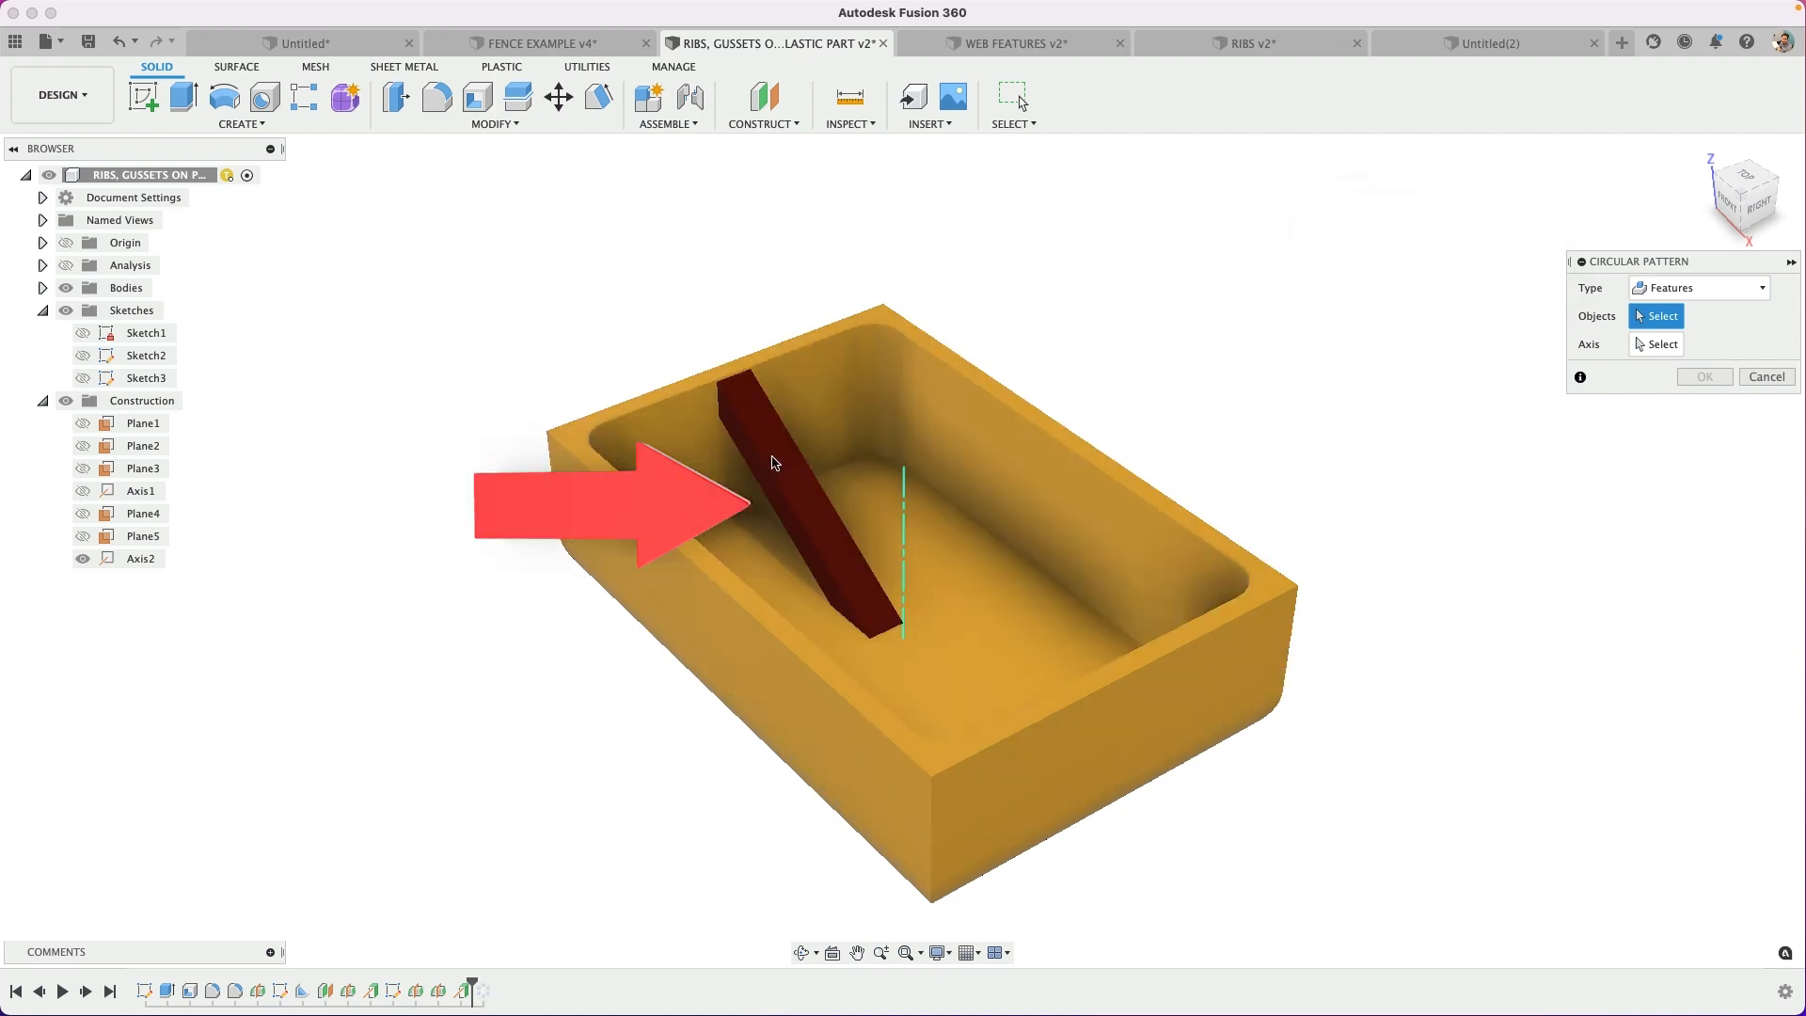
left_click(807, 494)
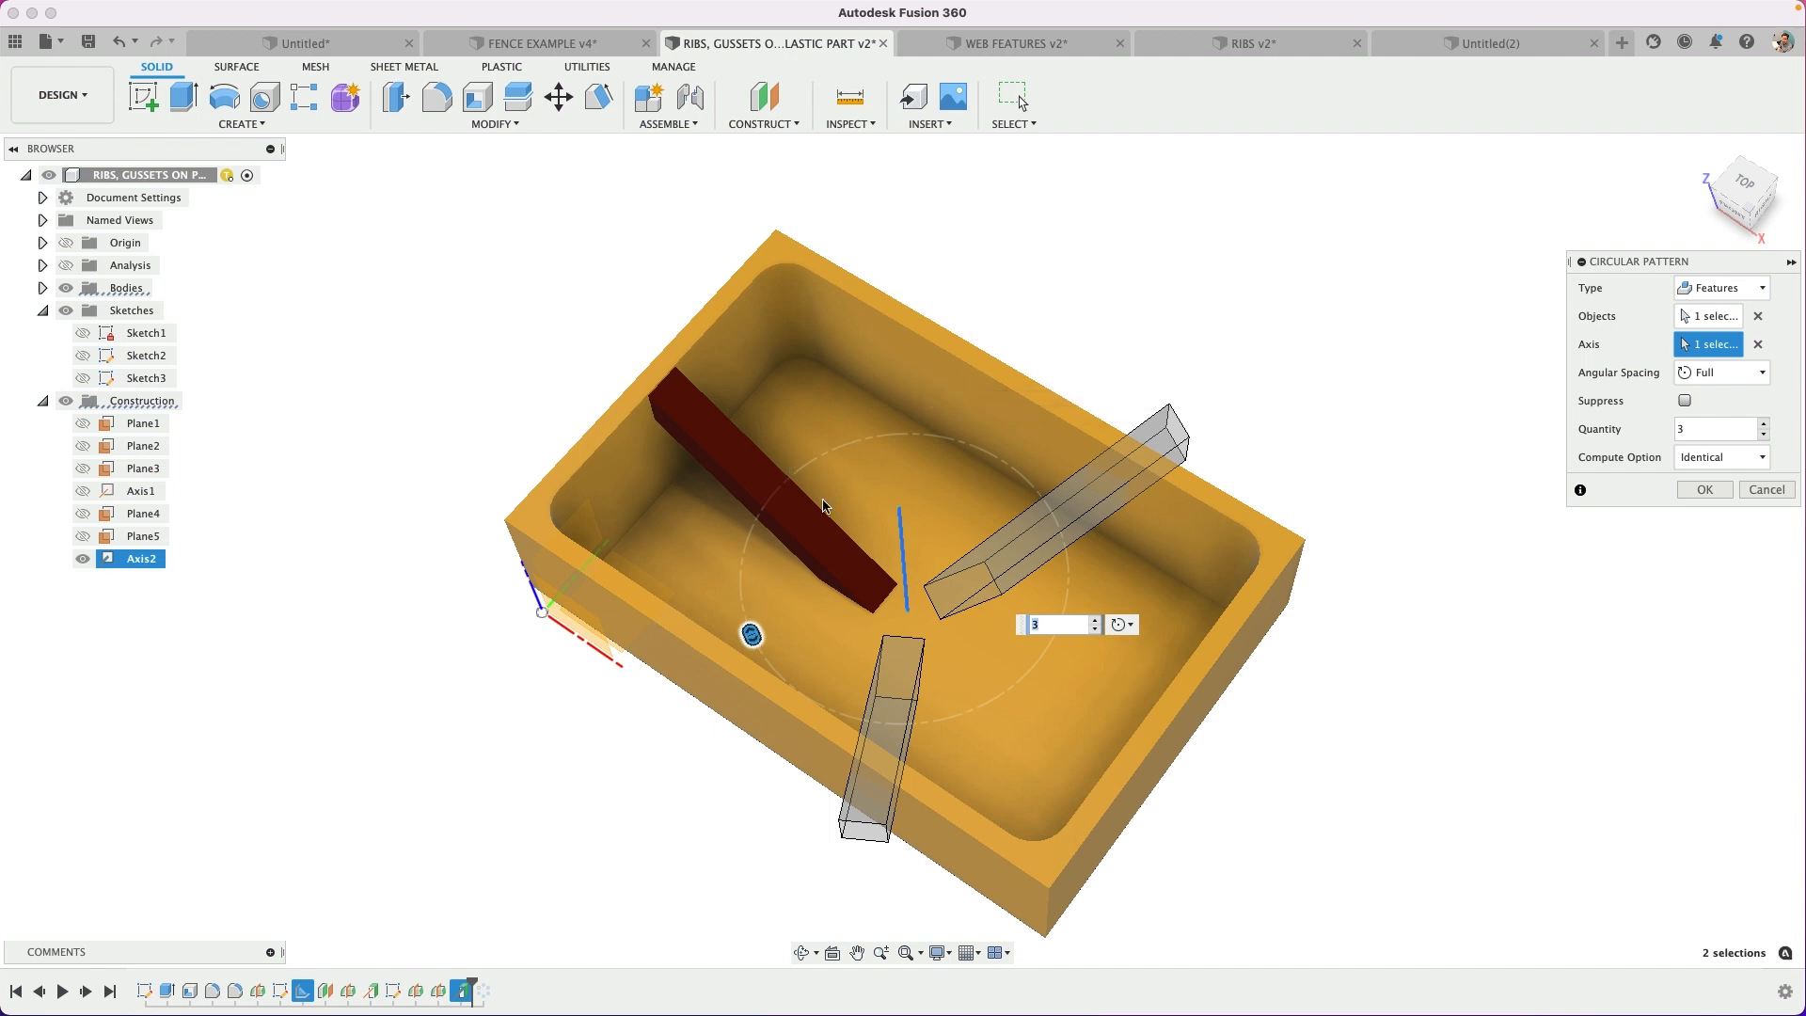
mouse_move(969, 434)
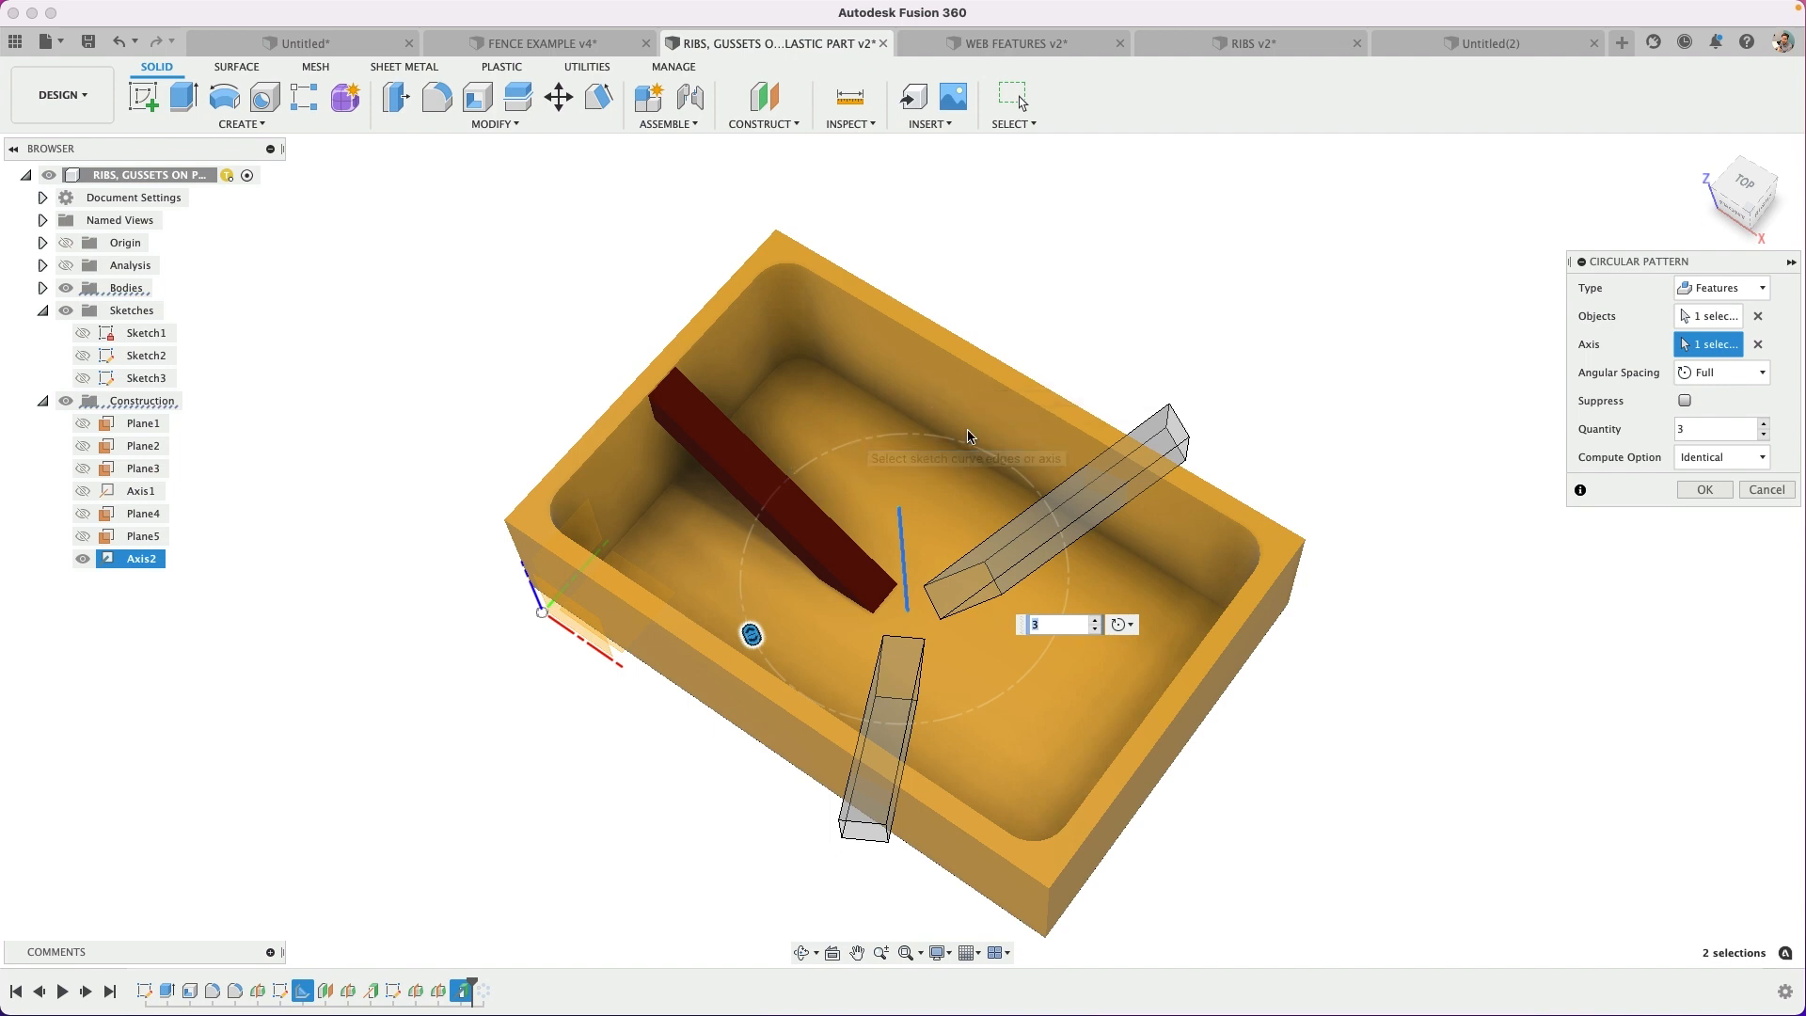
mouse_move(1244, 655)
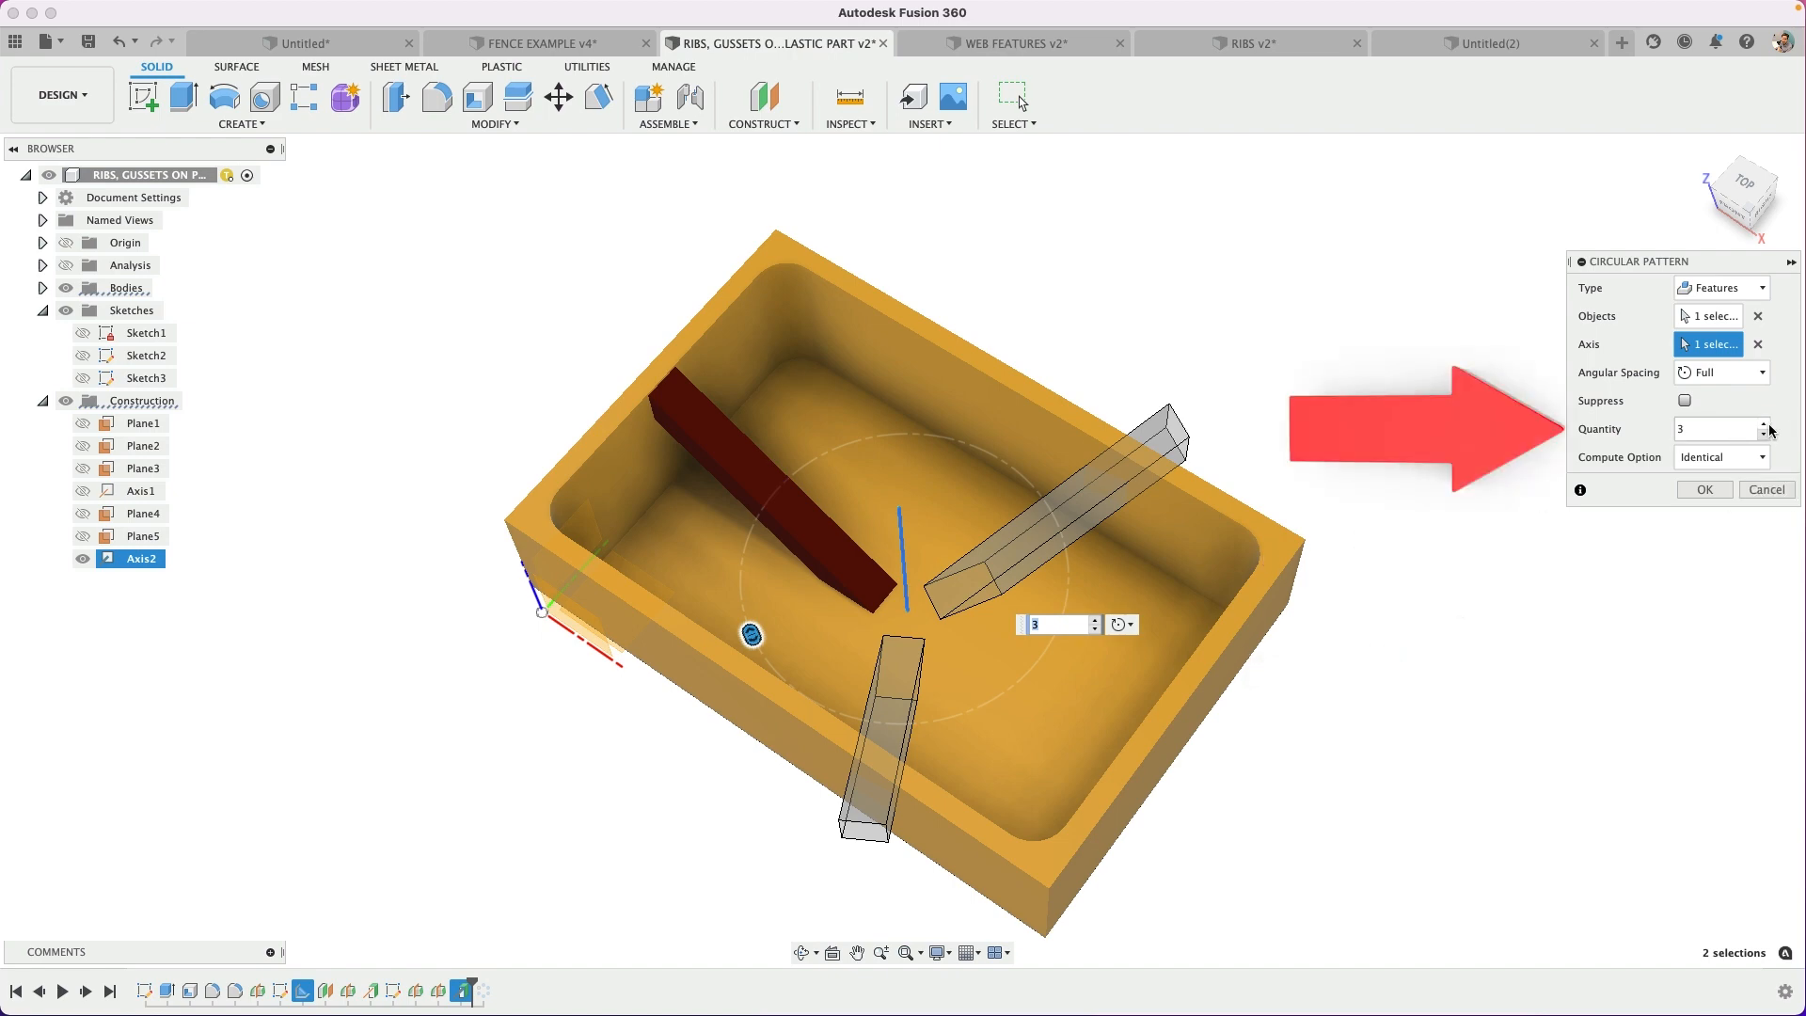
left_click(1761, 423)
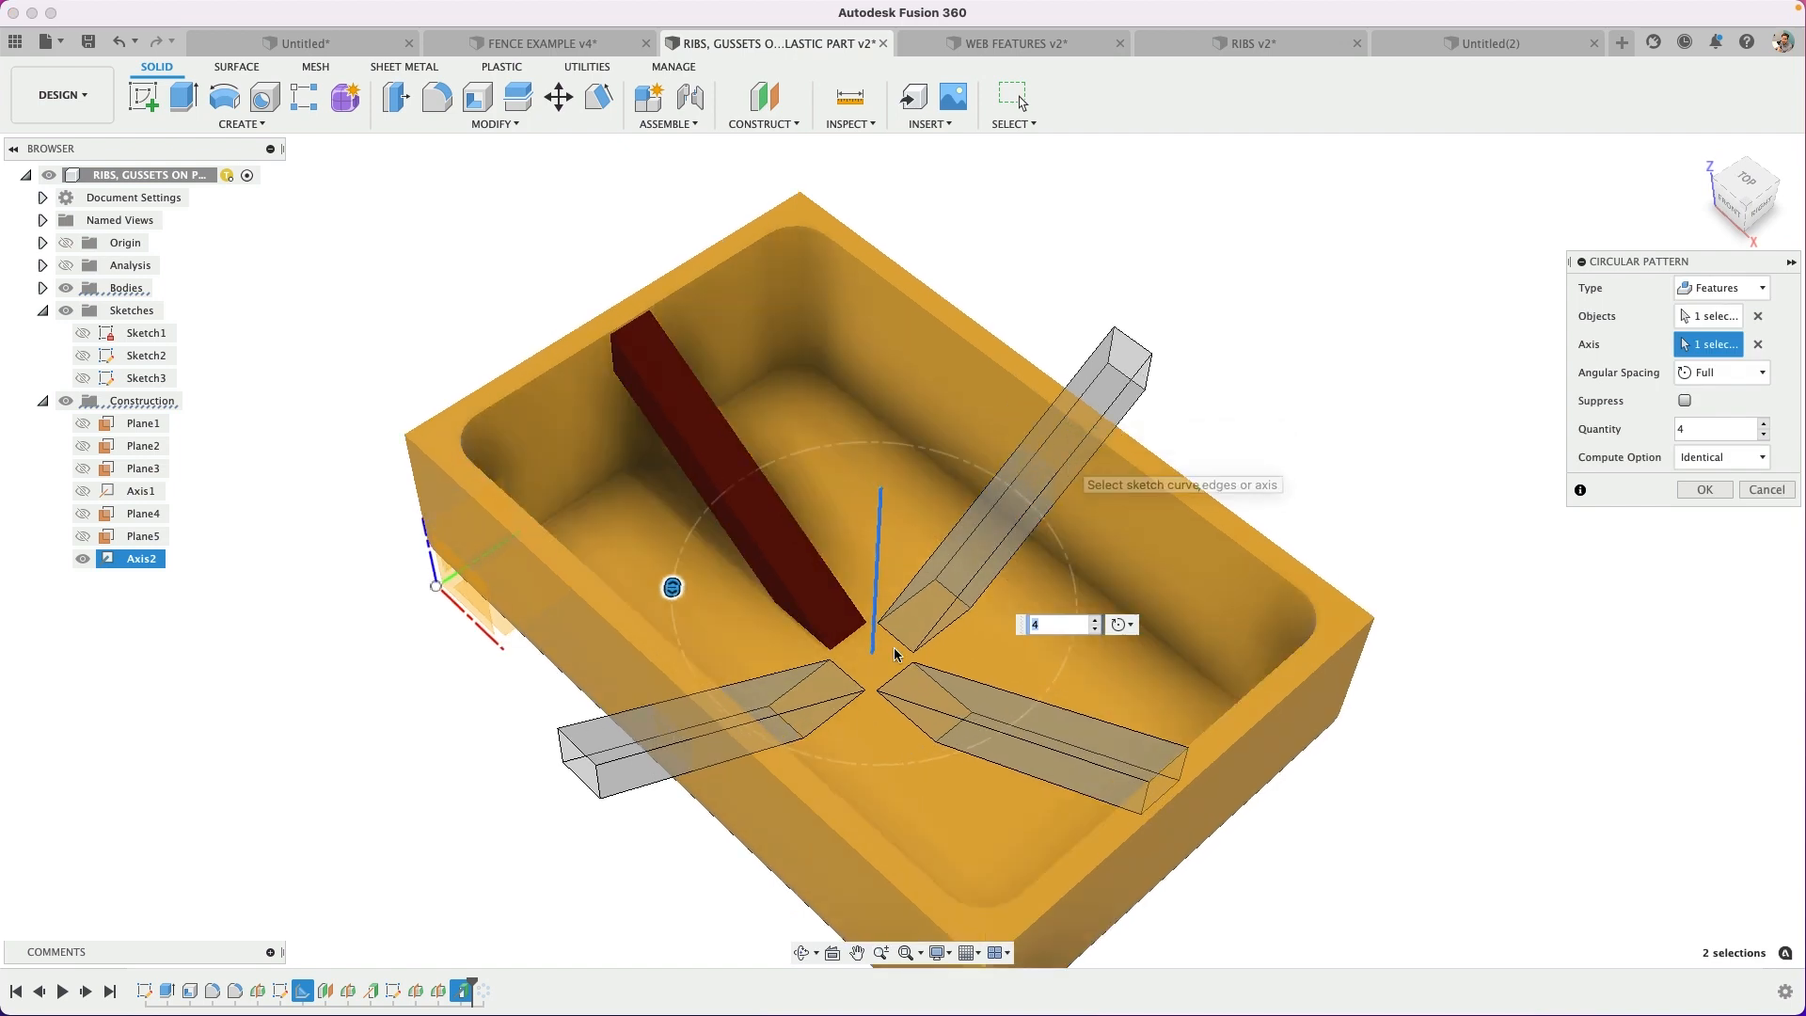
Set the pattern's Compute Option to Adjust and confirm the four-rib pattern.
left_click(1717, 456)
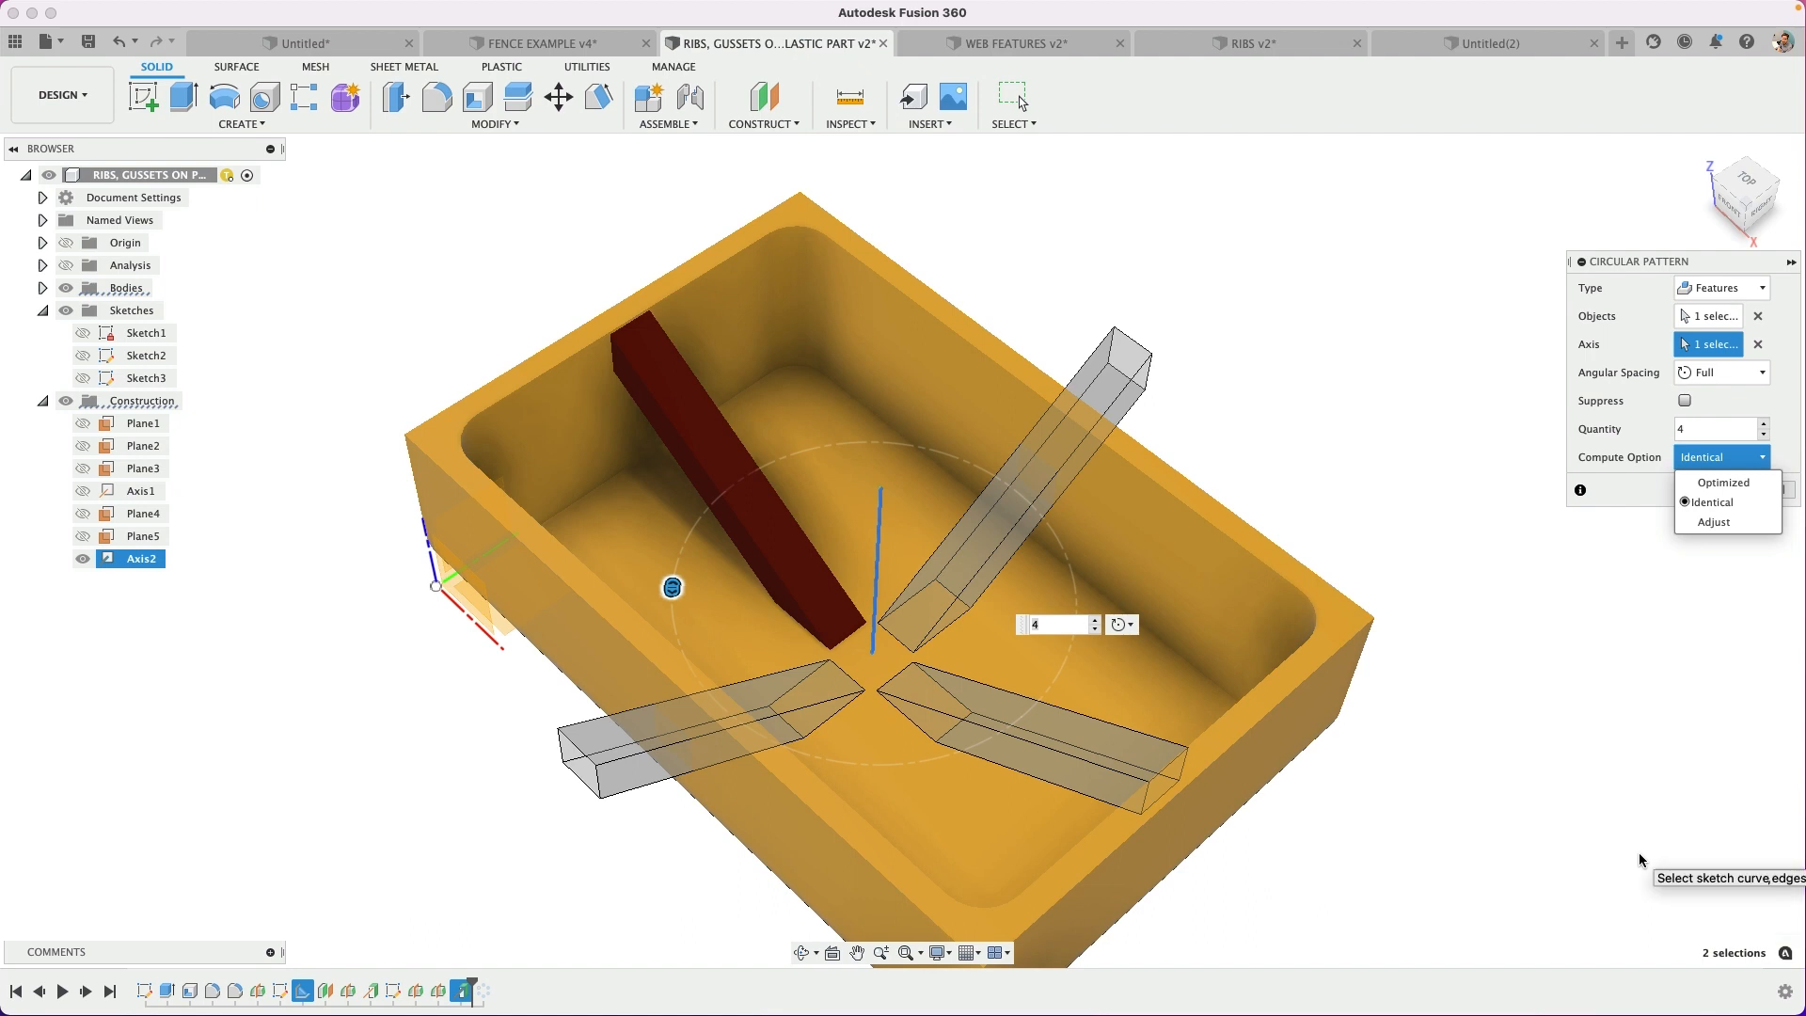
mouse_move(1071, 485)
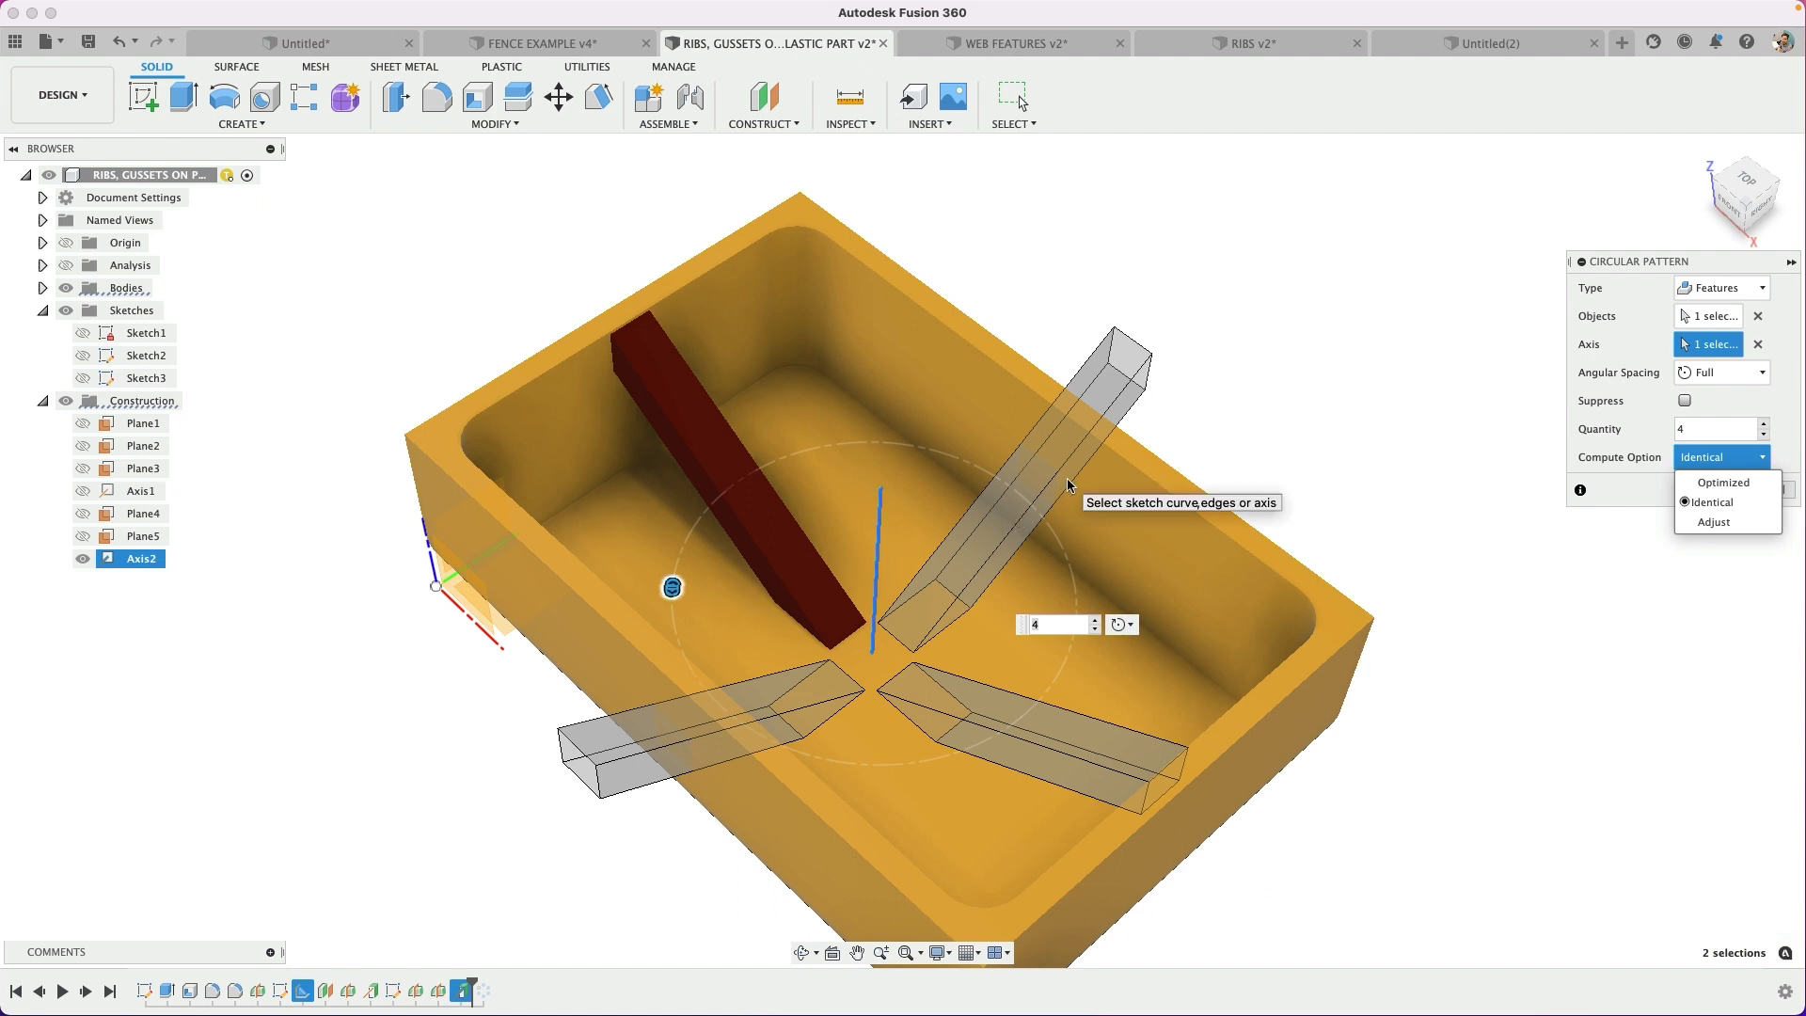
mouse_move(1496, 608)
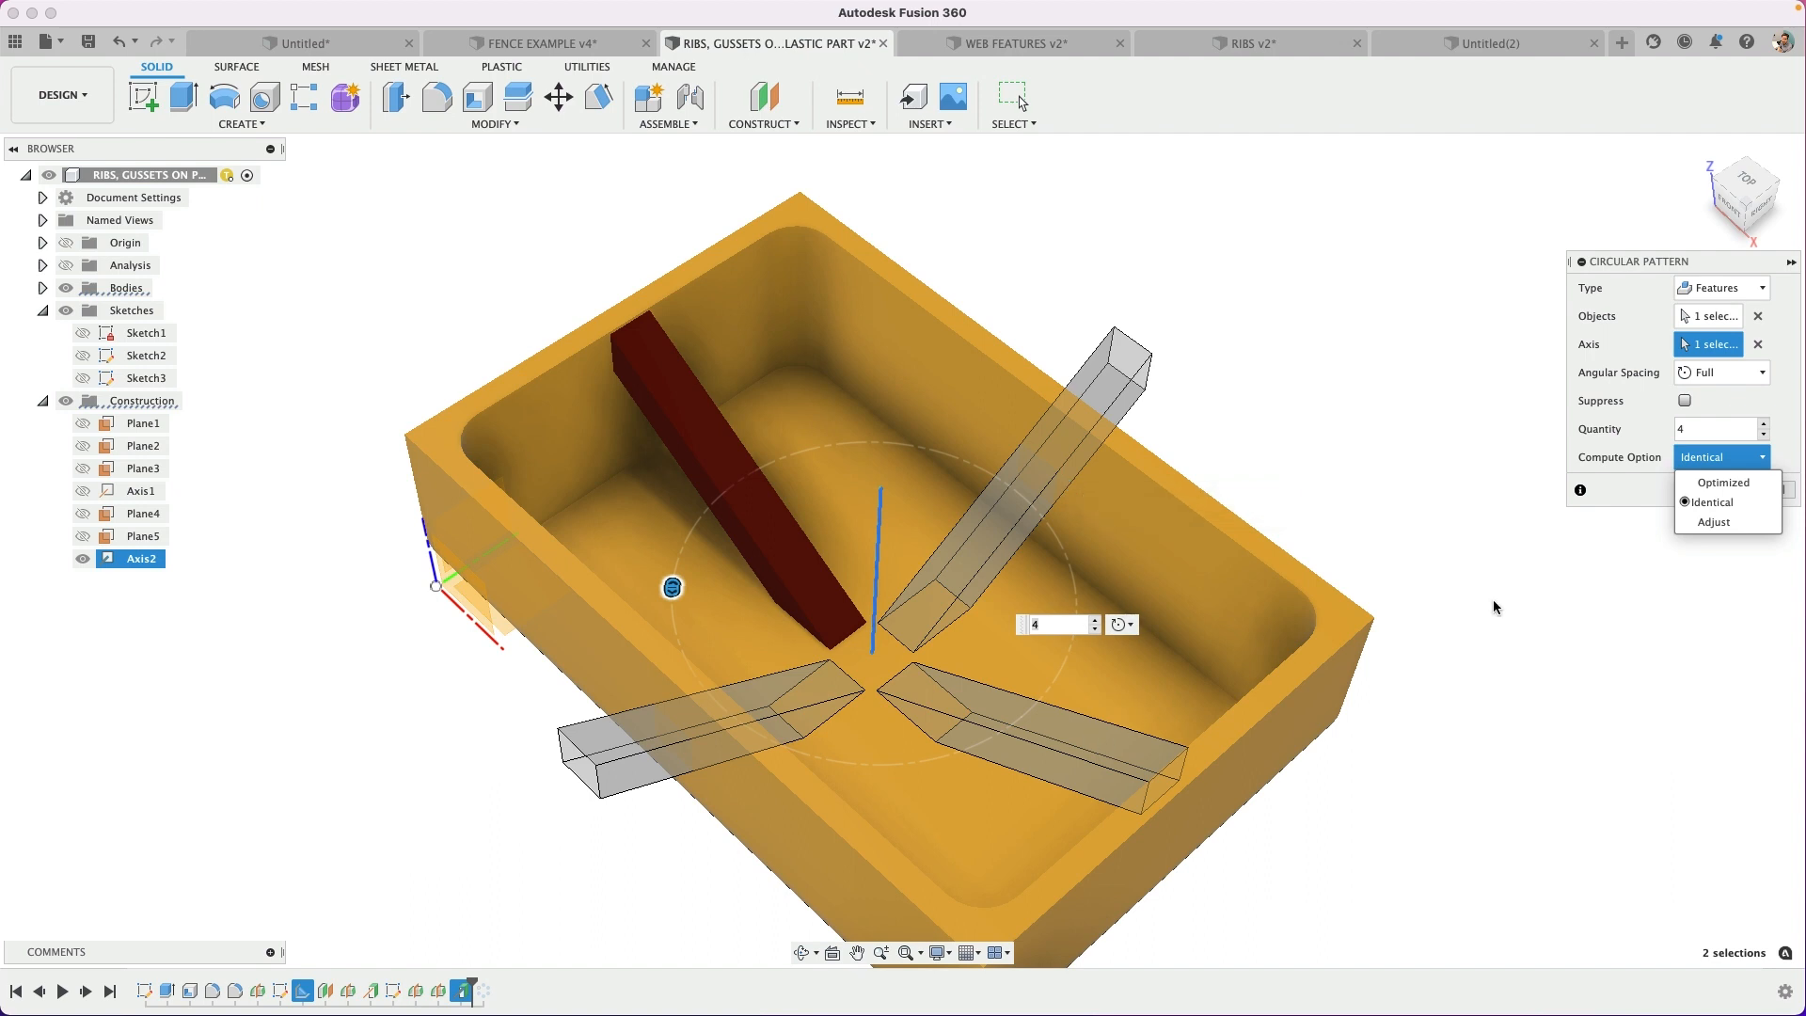
left_click(1716, 521)
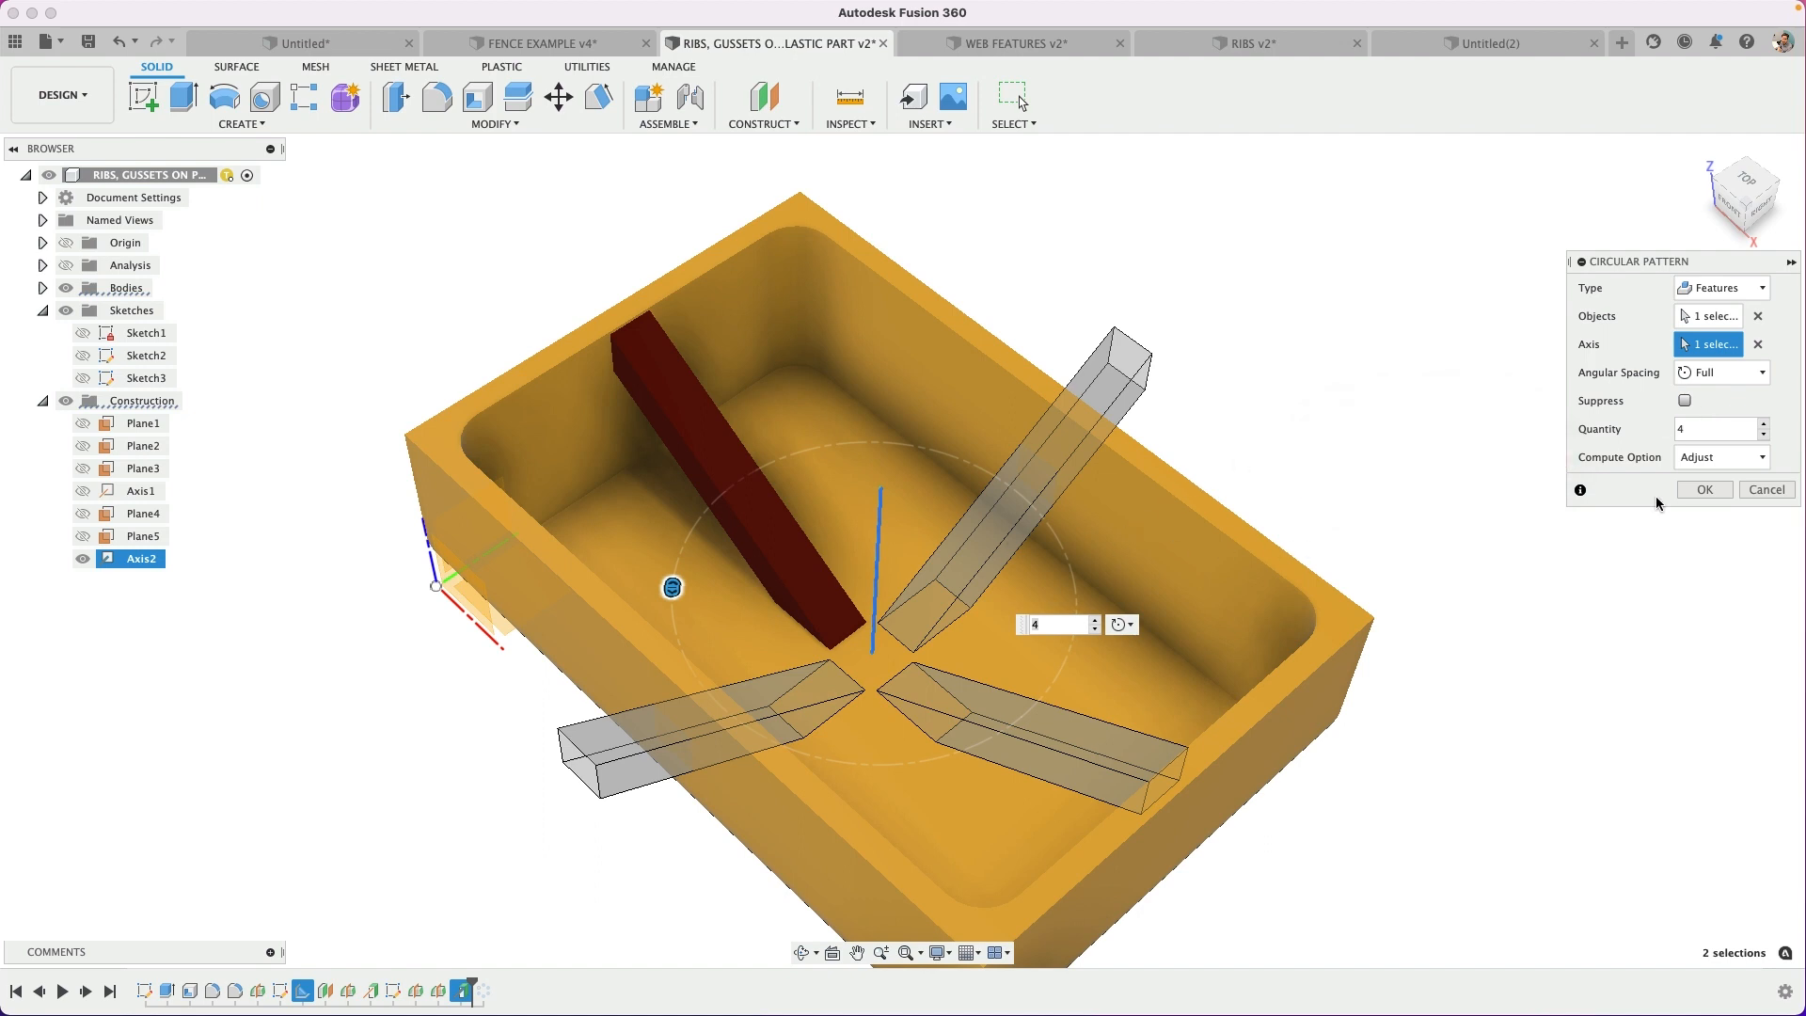
left_click(1702, 489)
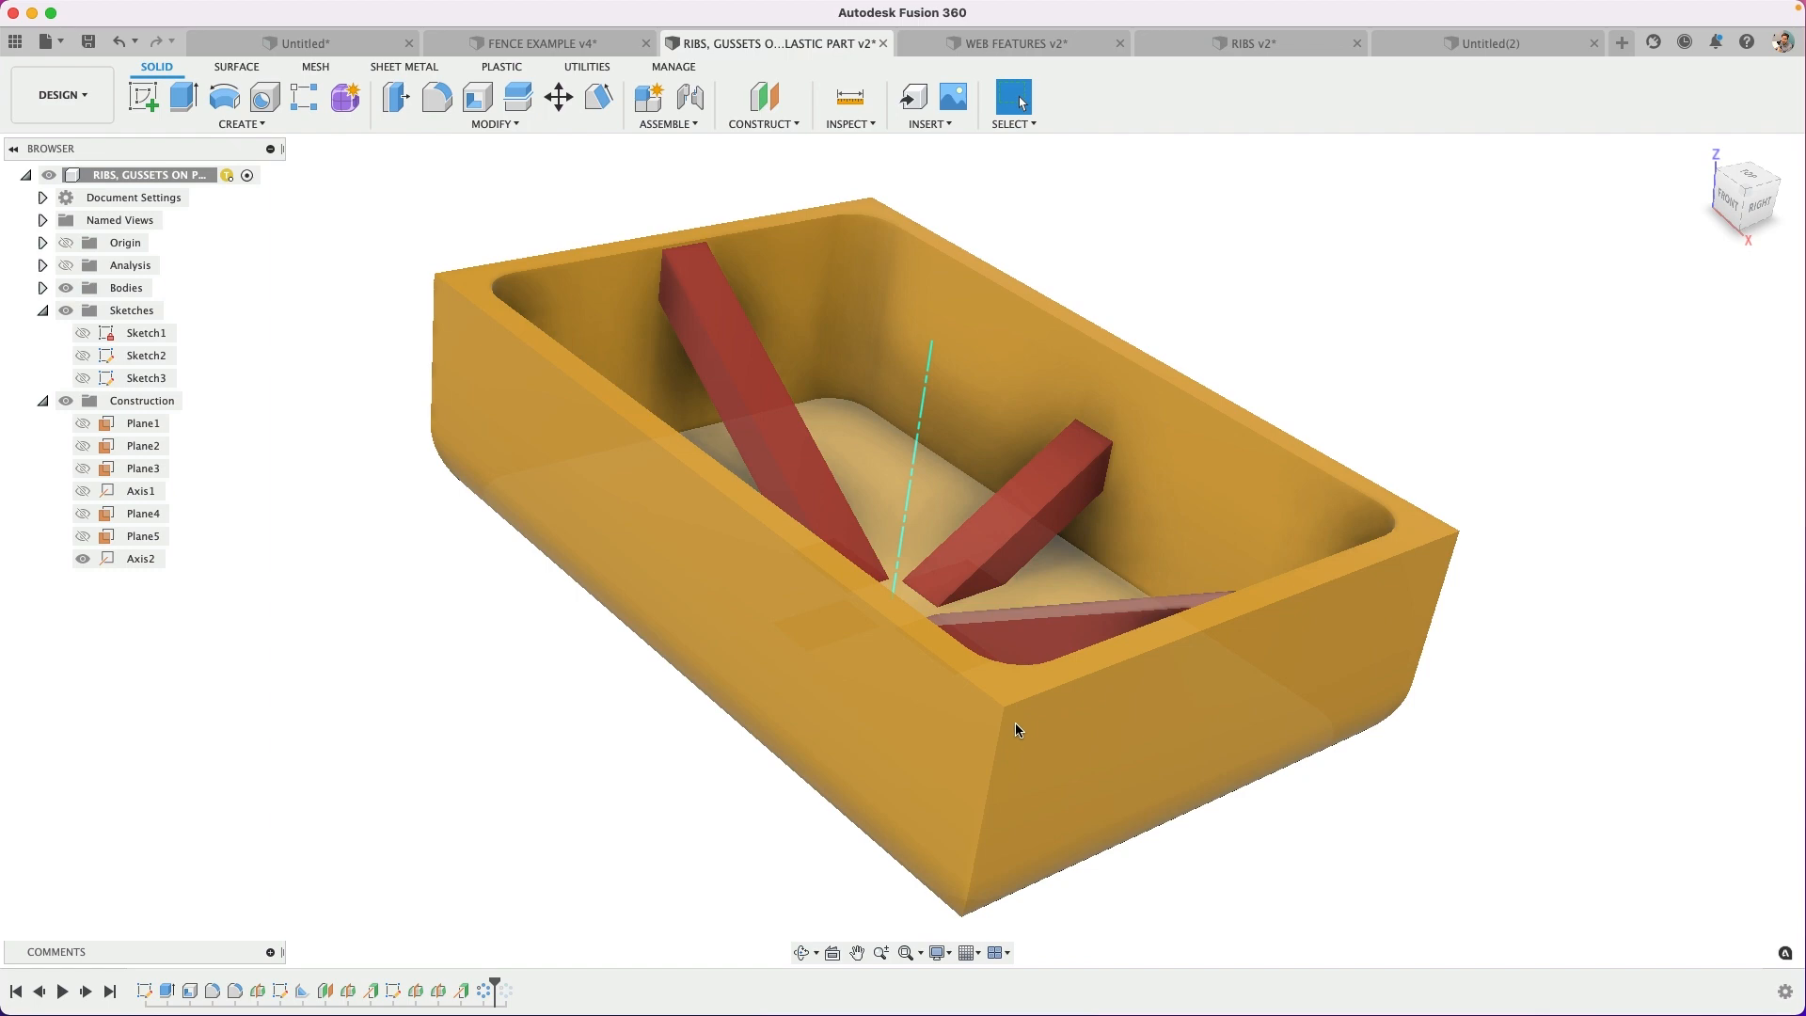
mouse_move(1018, 817)
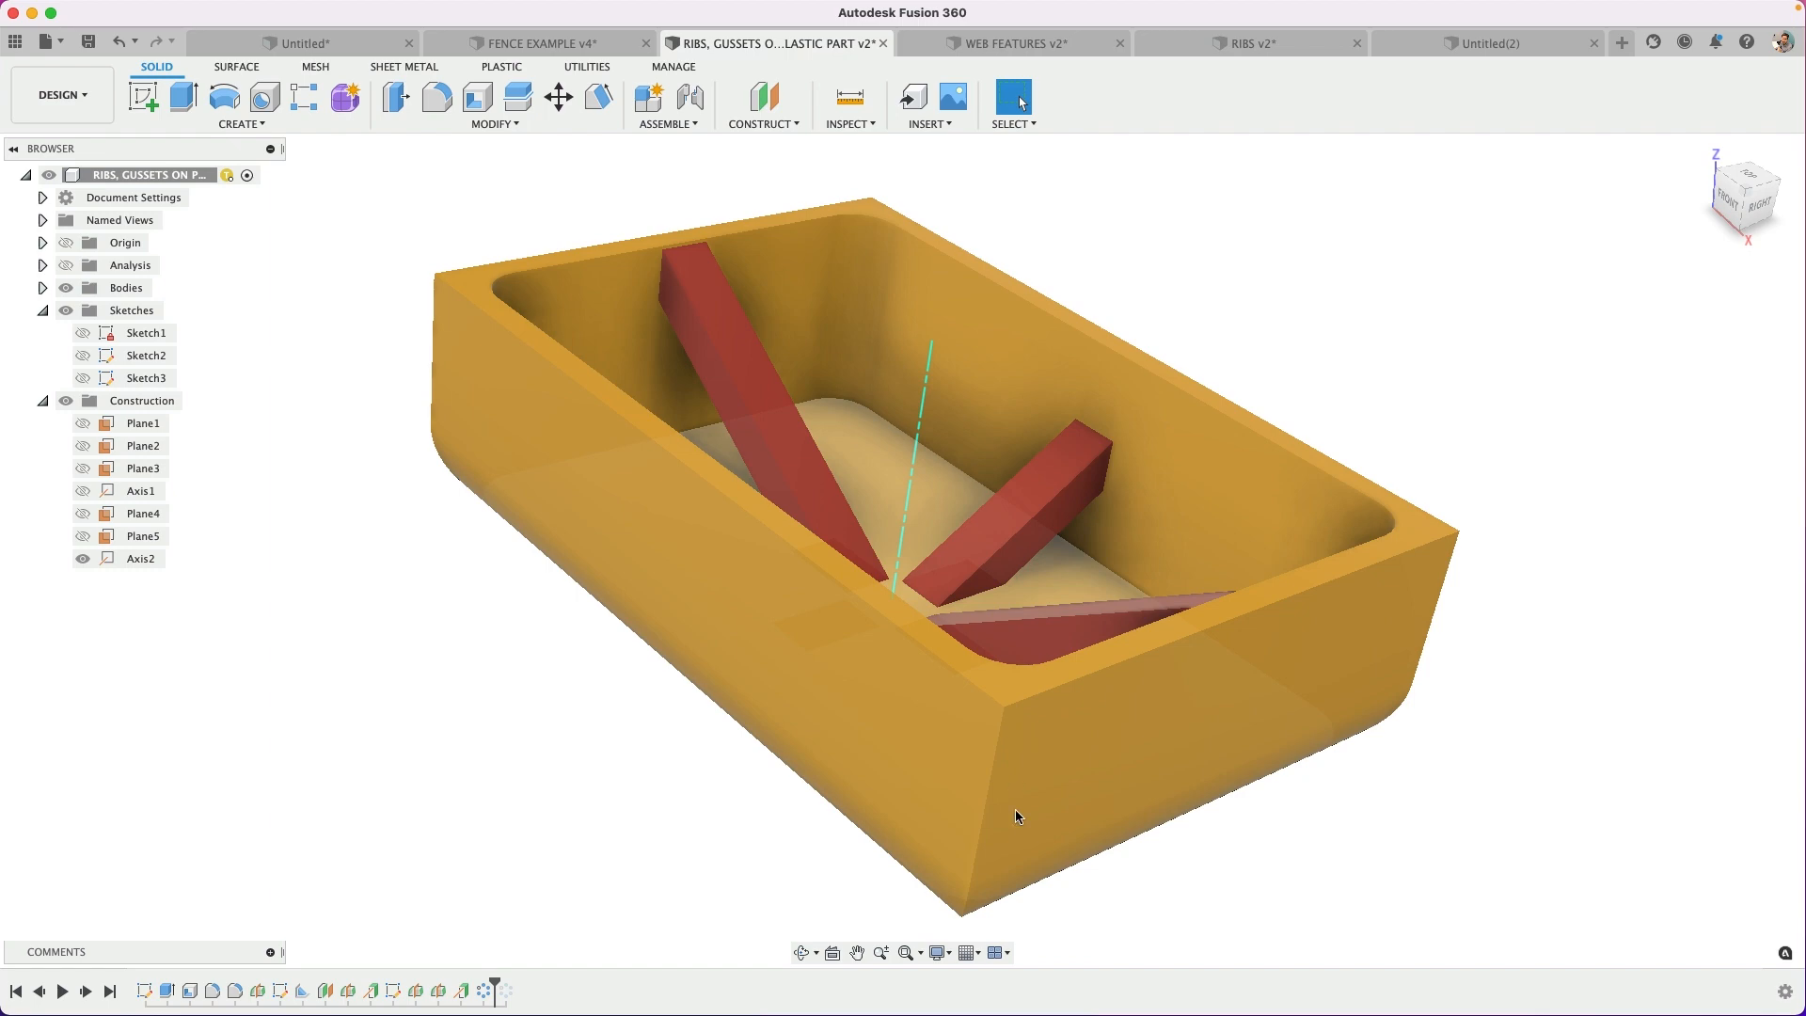